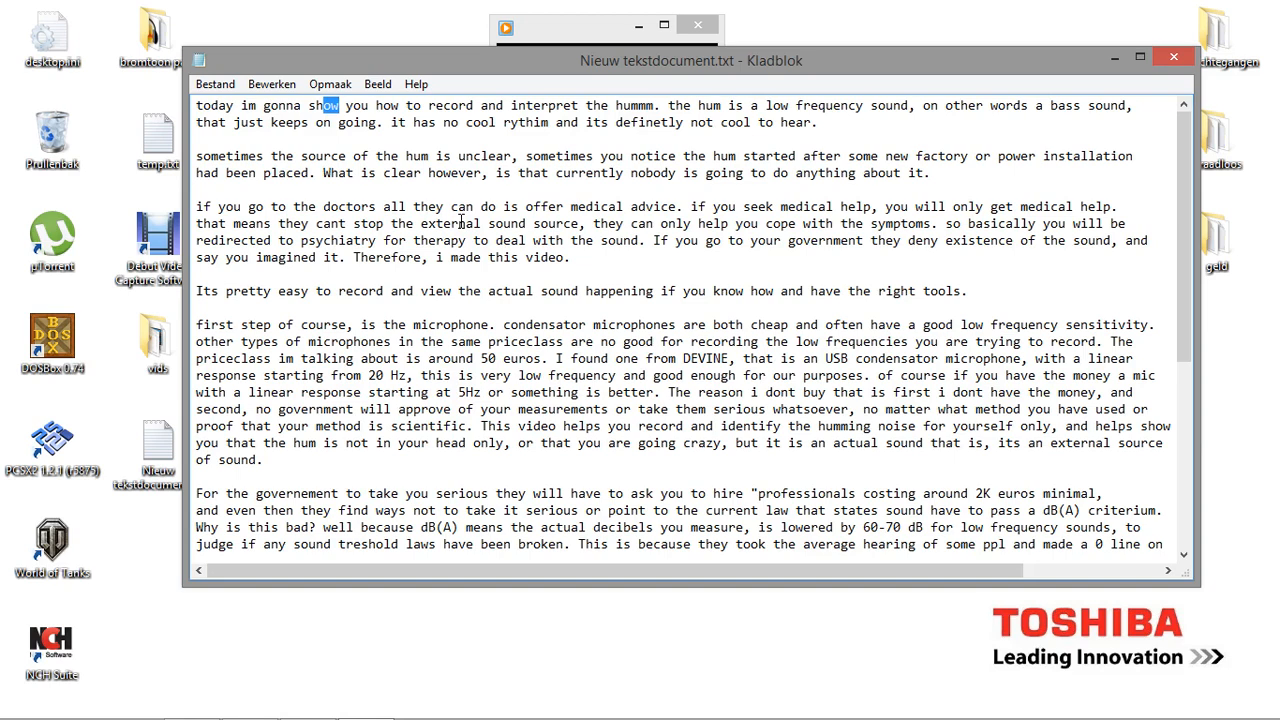
mouse_move(765, 98)
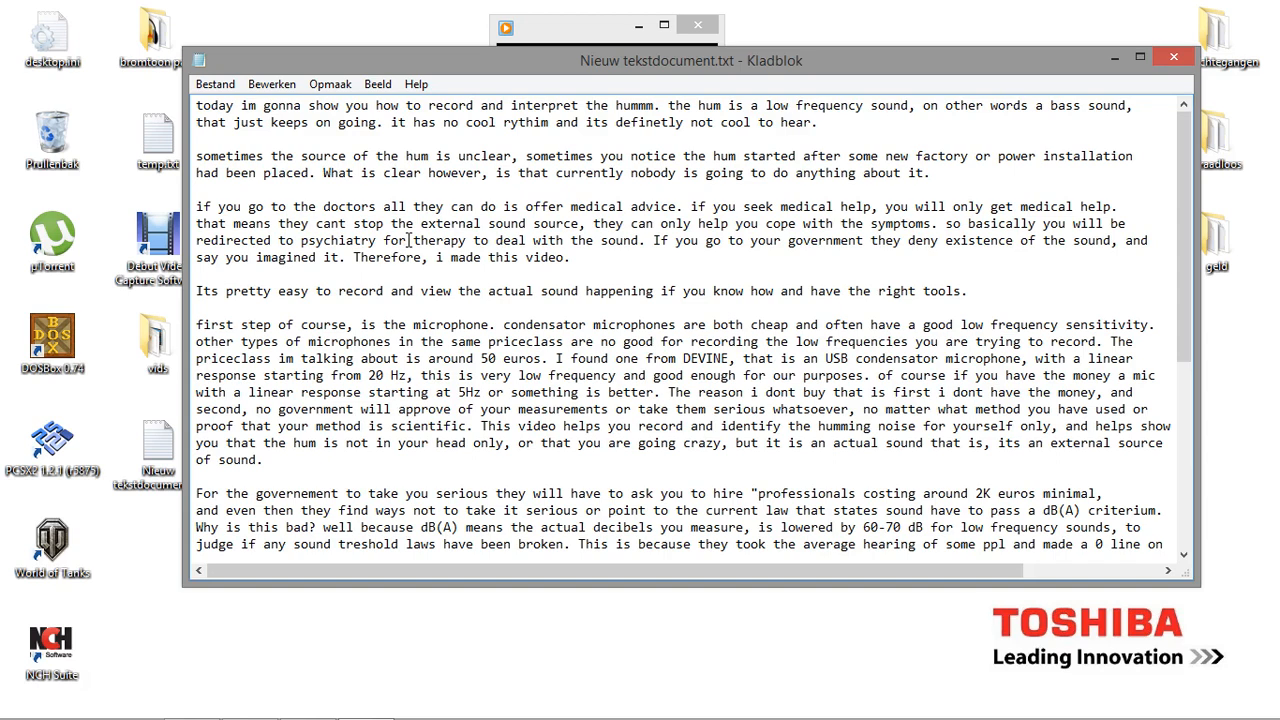
mouse_move(600, 224)
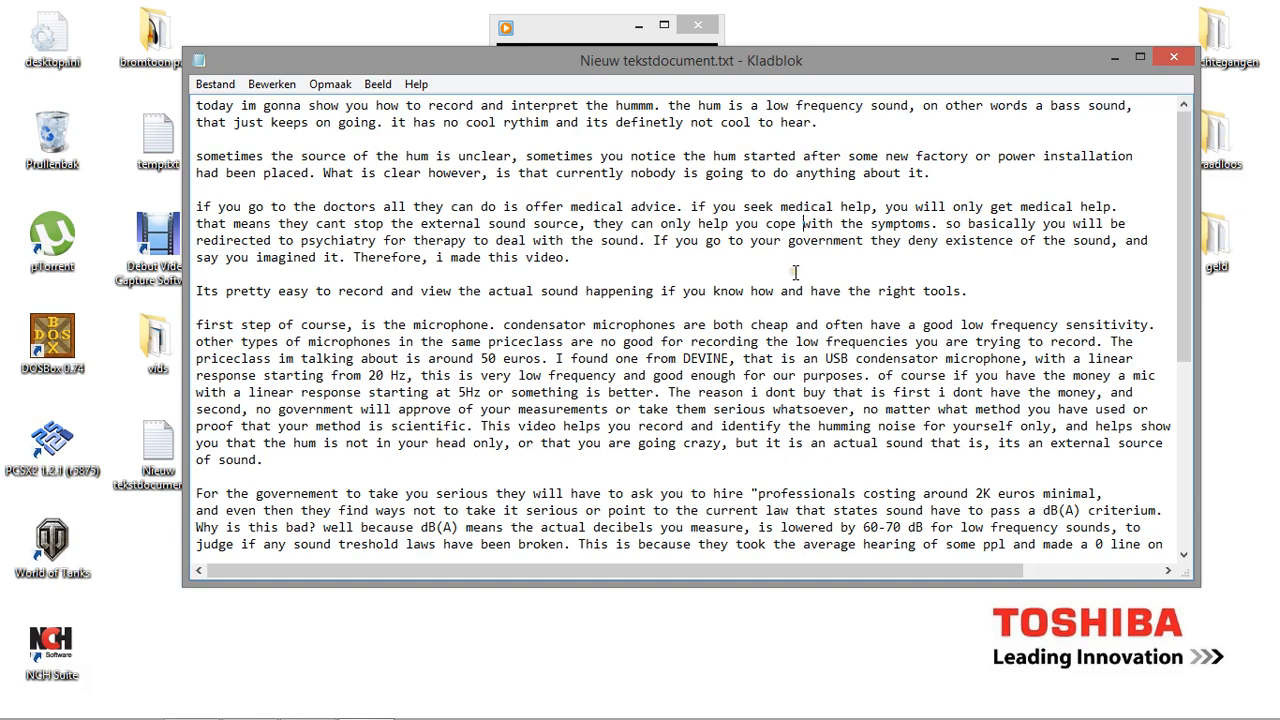
mouse_move(688, 266)
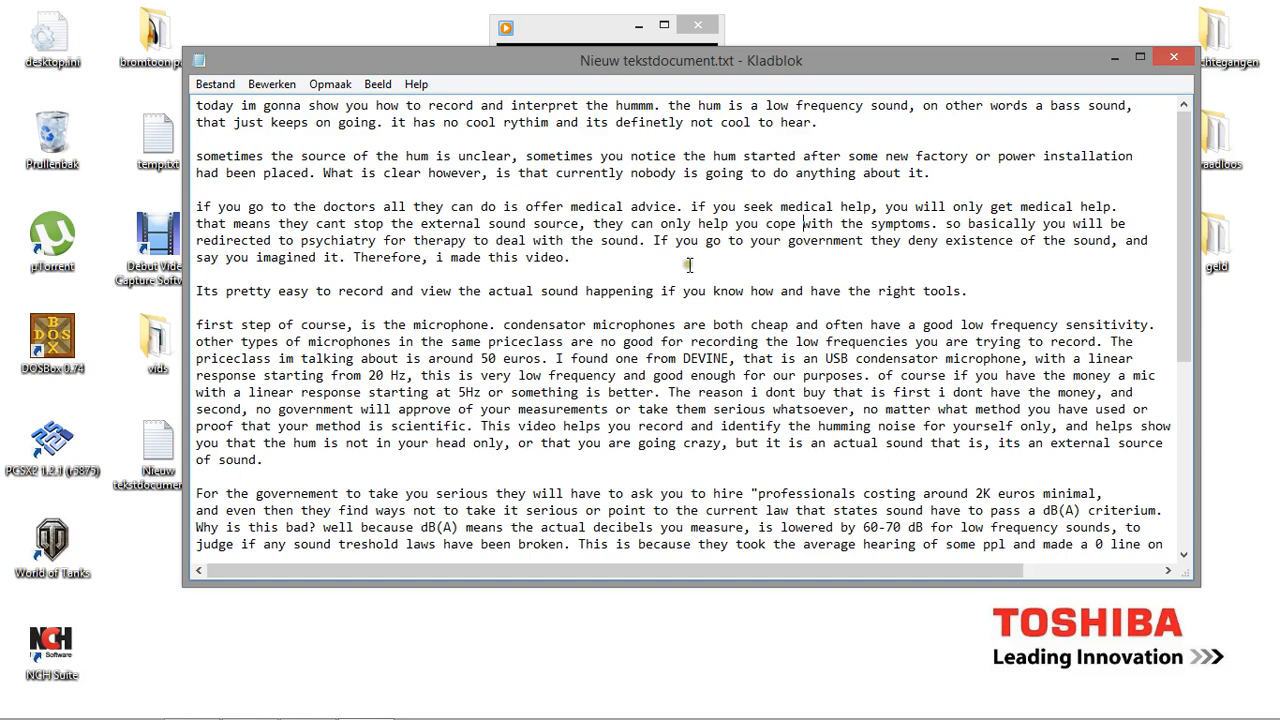
Scroll the hum note until the 'first step of course, is the microphone' paragraph is on top.
left_click(578, 257)
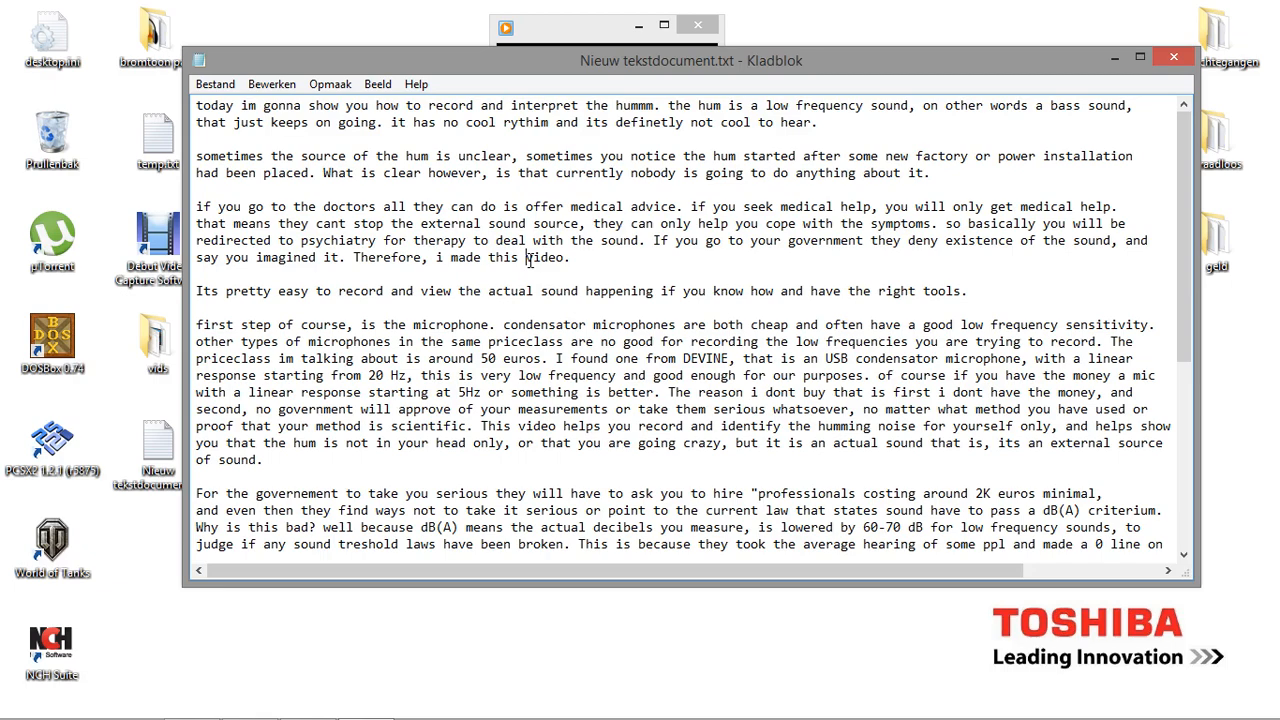
scroll("down", 3)
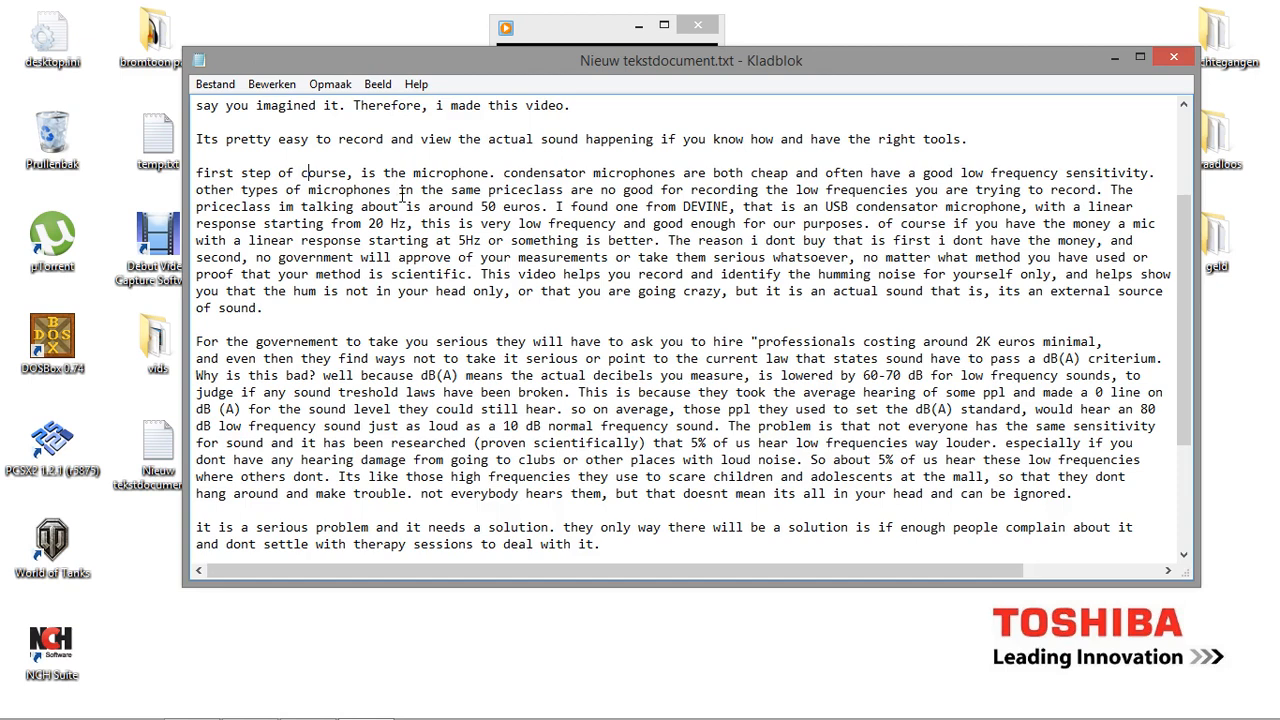
scroll("down", 3)
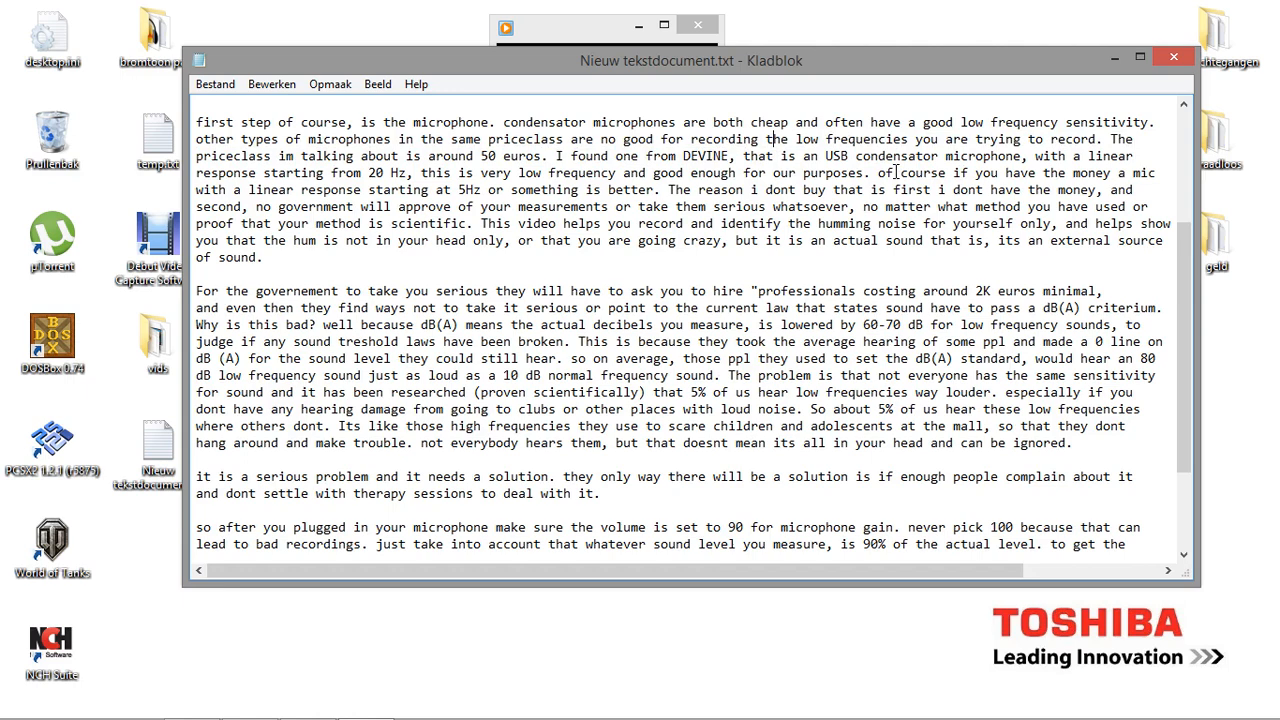
mouse_move(395, 172)
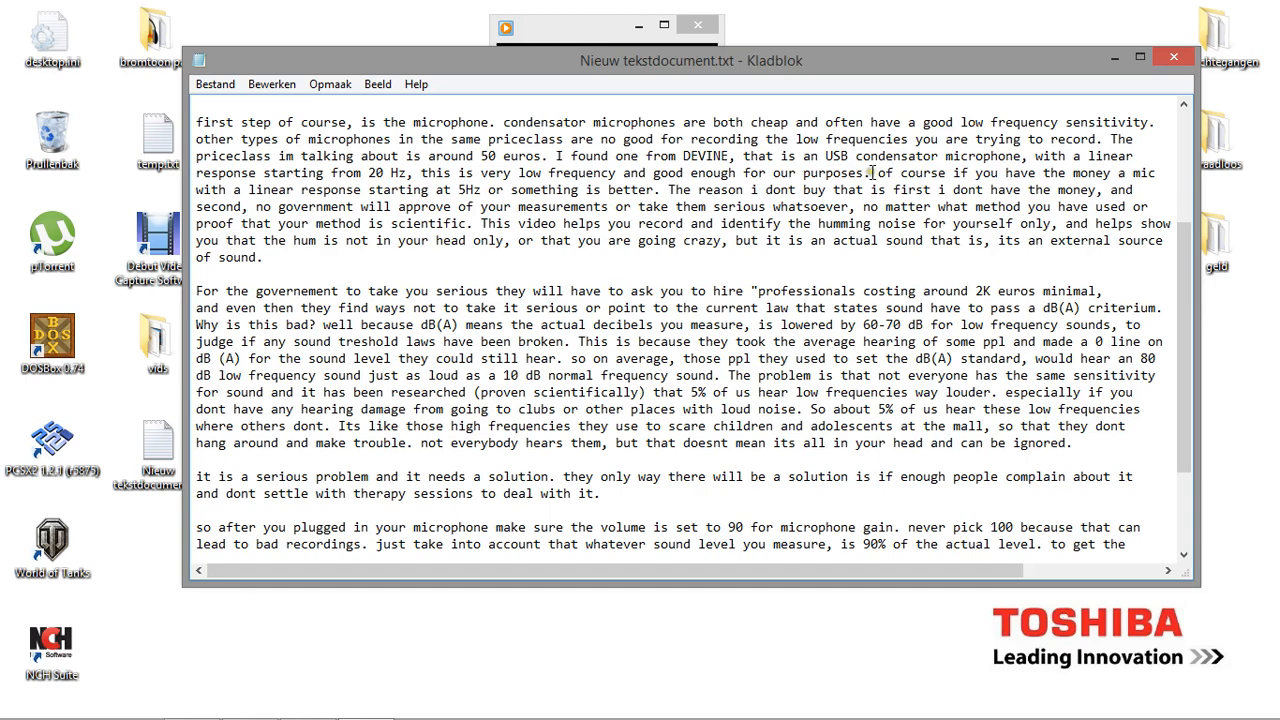
mouse_move(382, 207)
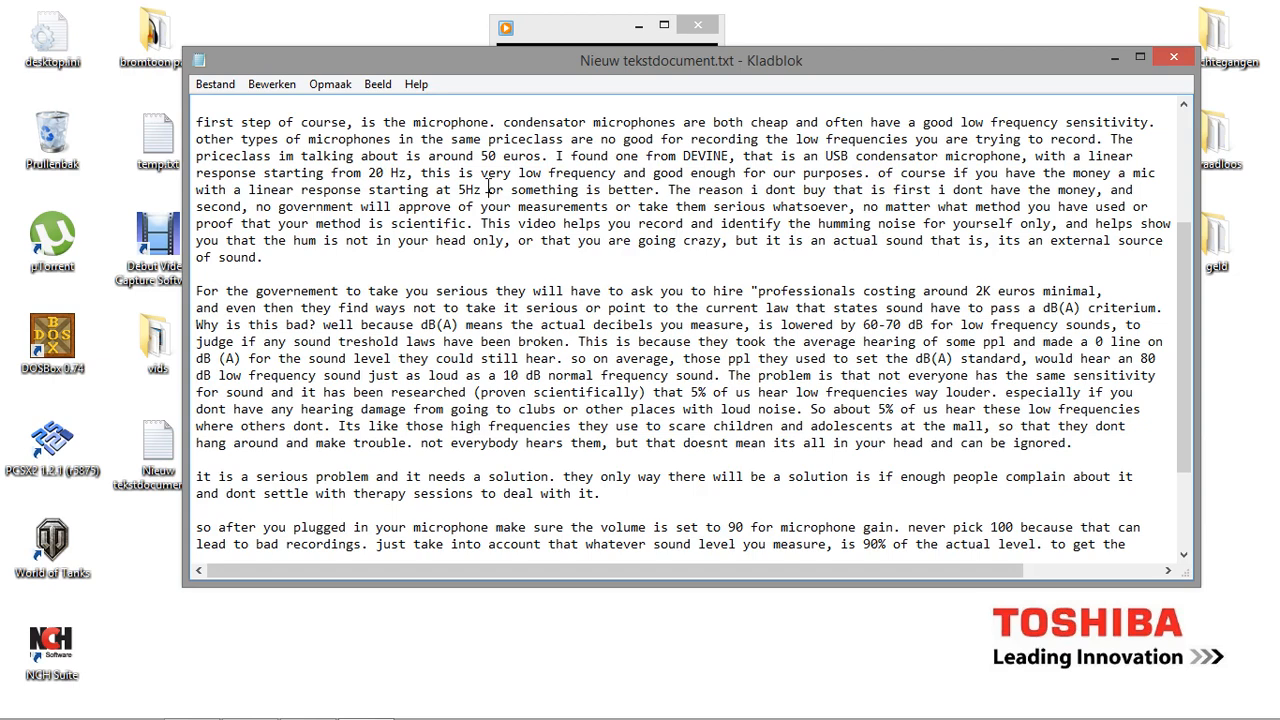
mouse_move(537, 21)
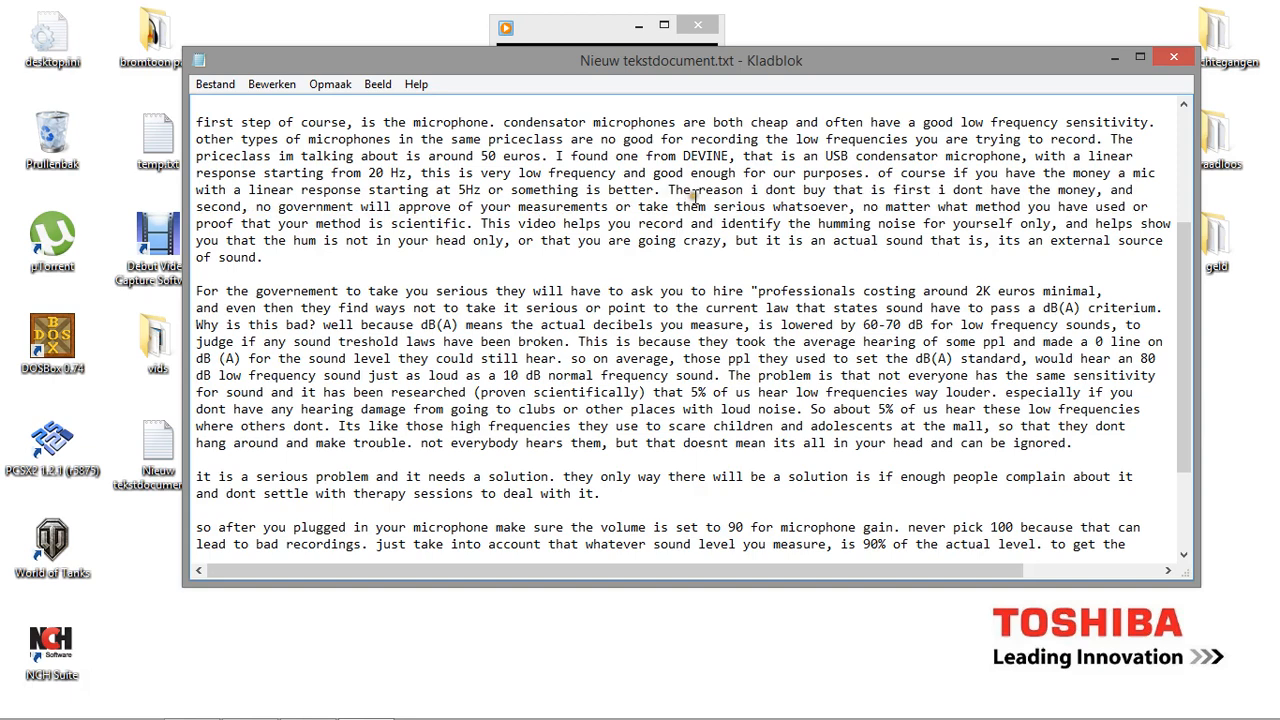
mouse_move(748, 211)
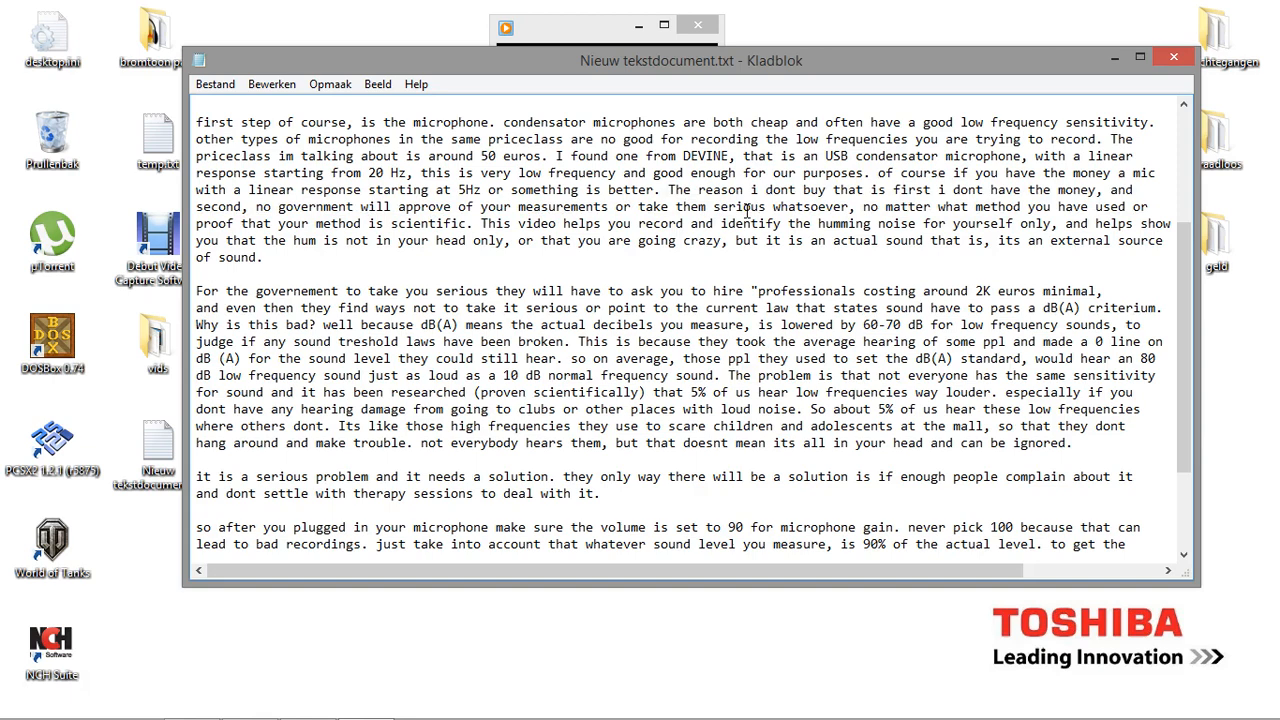
Select 'are going crazy, but it is an actual sound ... external source of sound.'.
left_click_drag(368, 206, 608, 206)
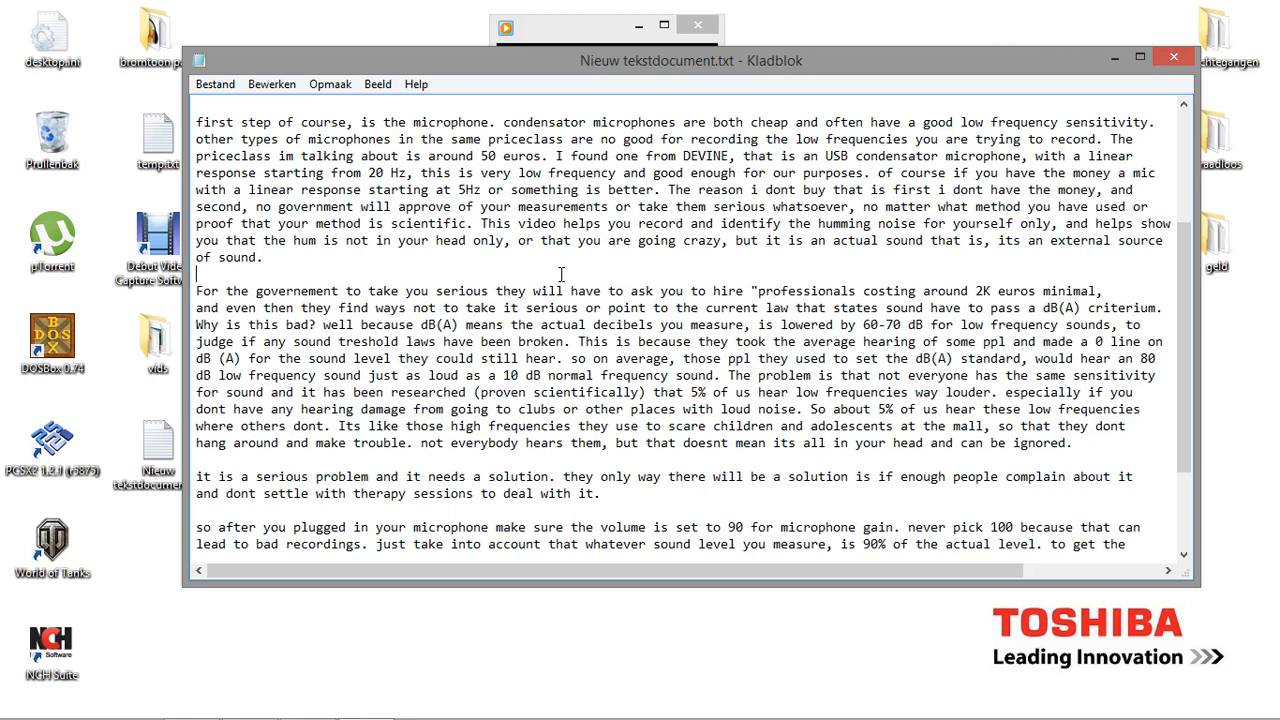
mouse_move(672, 225)
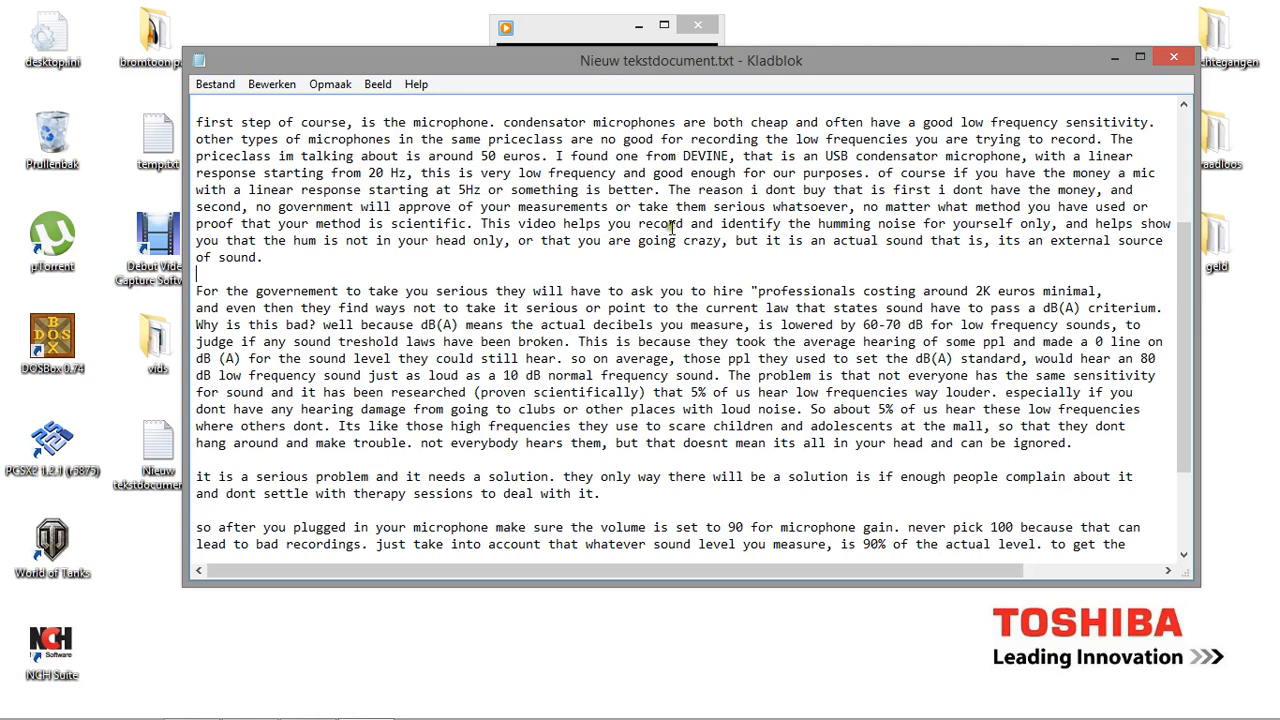
mouse_move(745, 223)
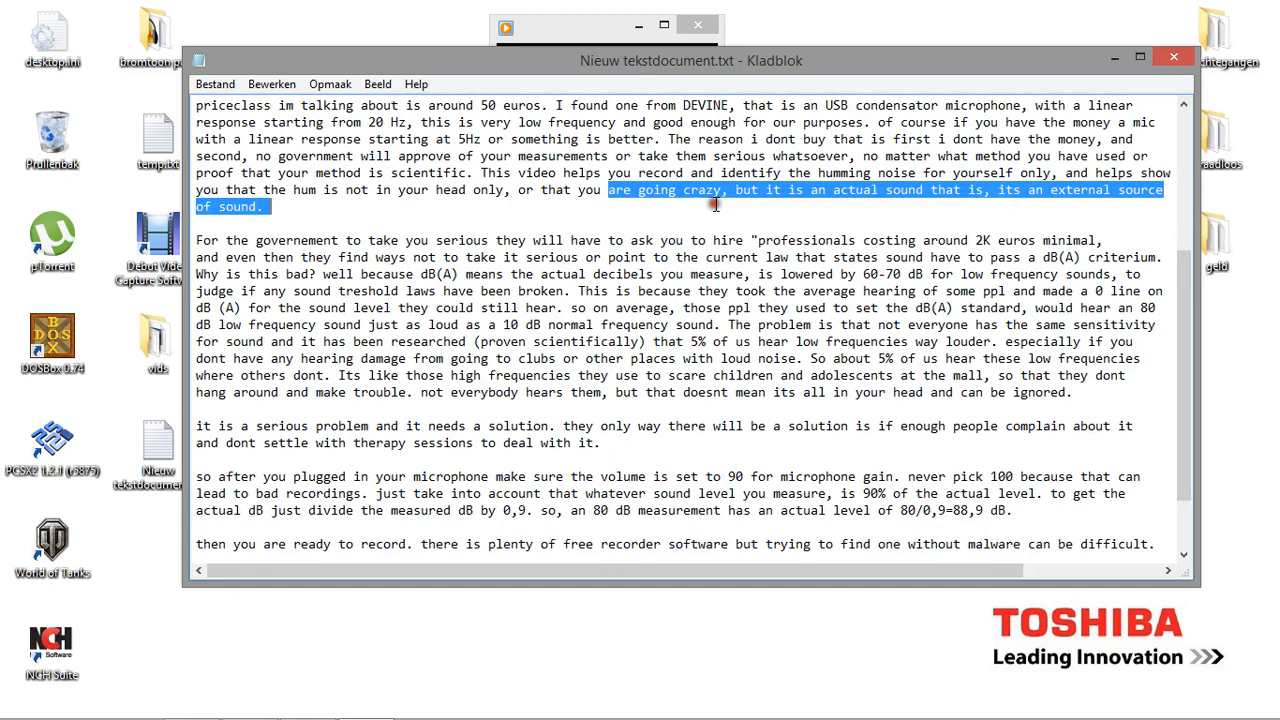
Deselect the passage and scroll to the note's closing lines about using Audacity.
left_click(712, 206)
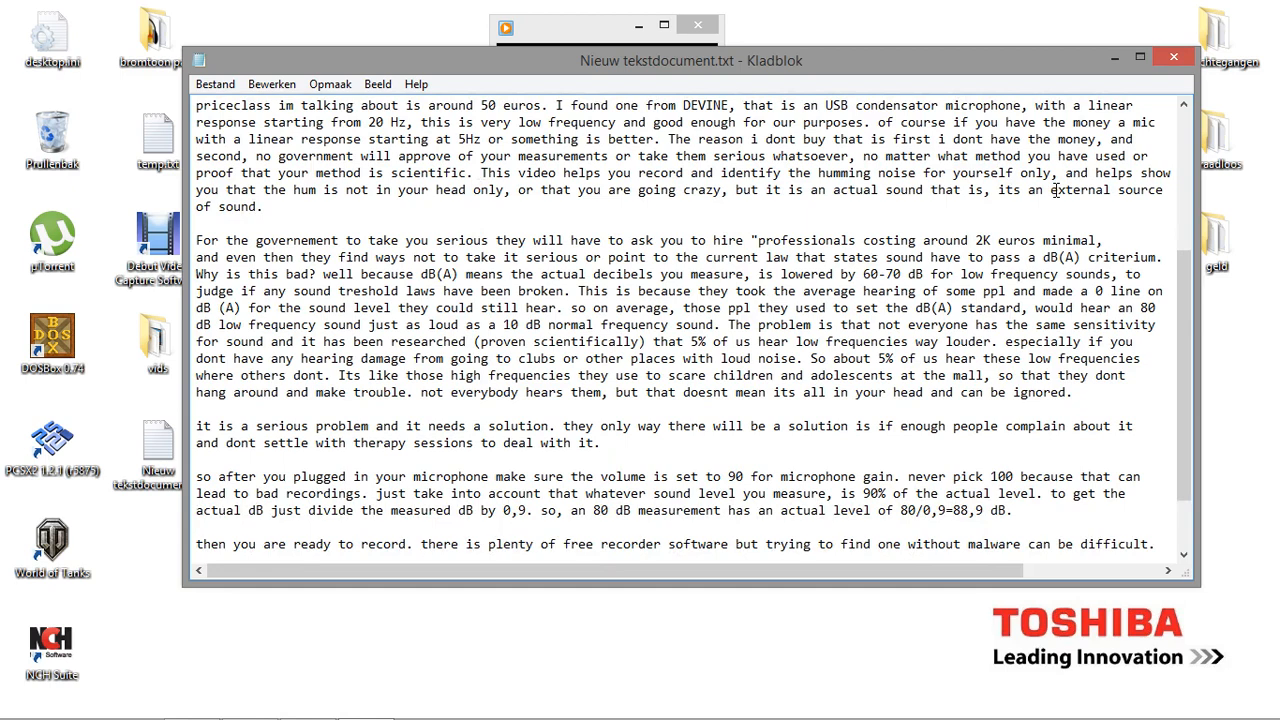
scroll("down", 3)
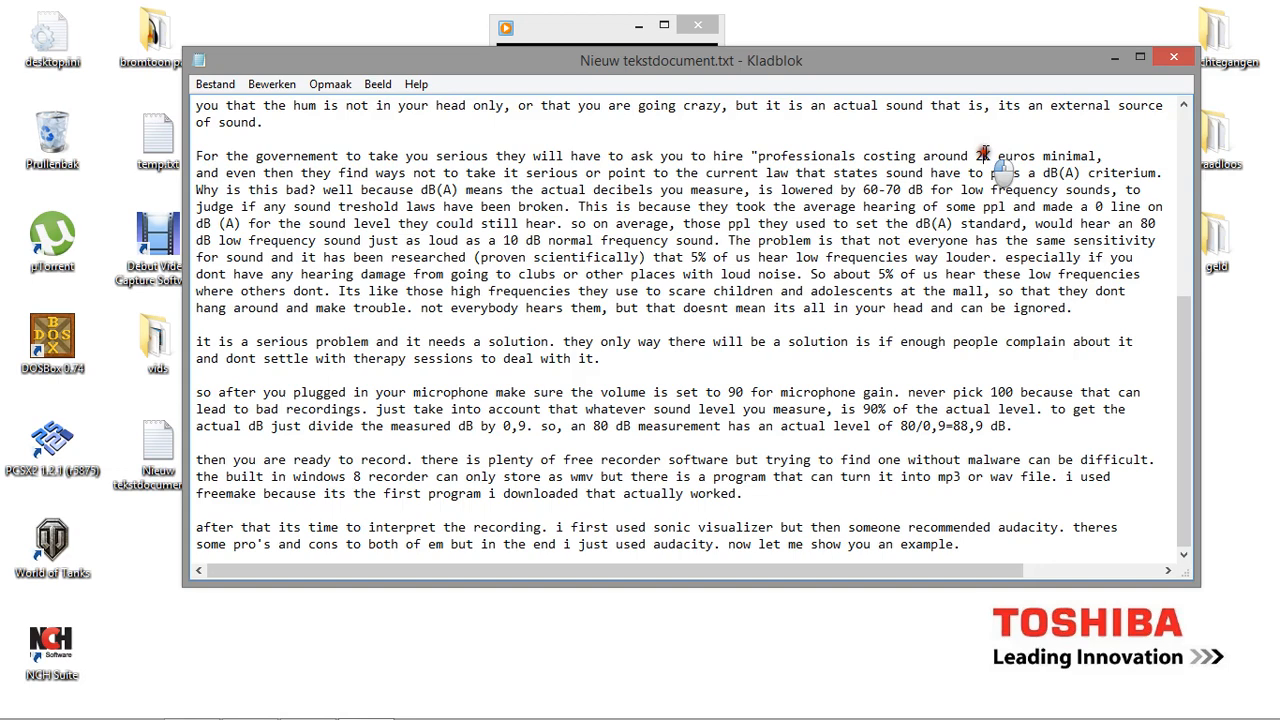
double_click(987, 156)
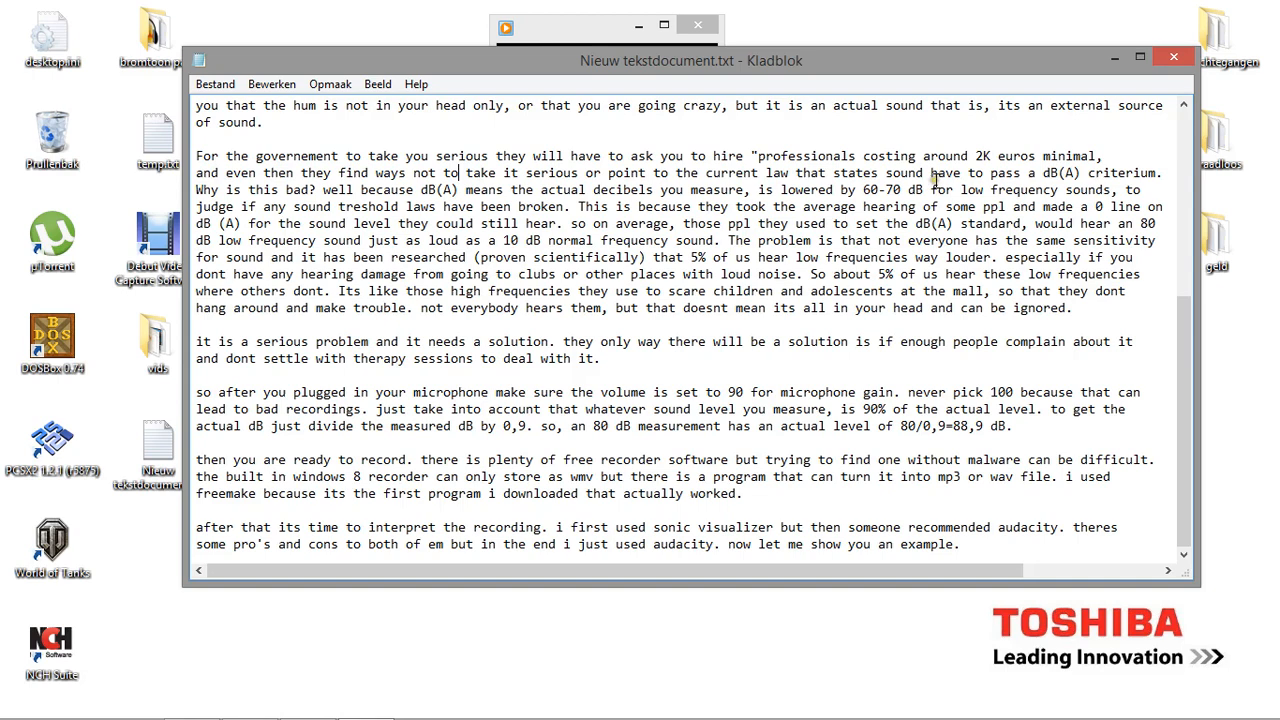
double_click(915, 190)
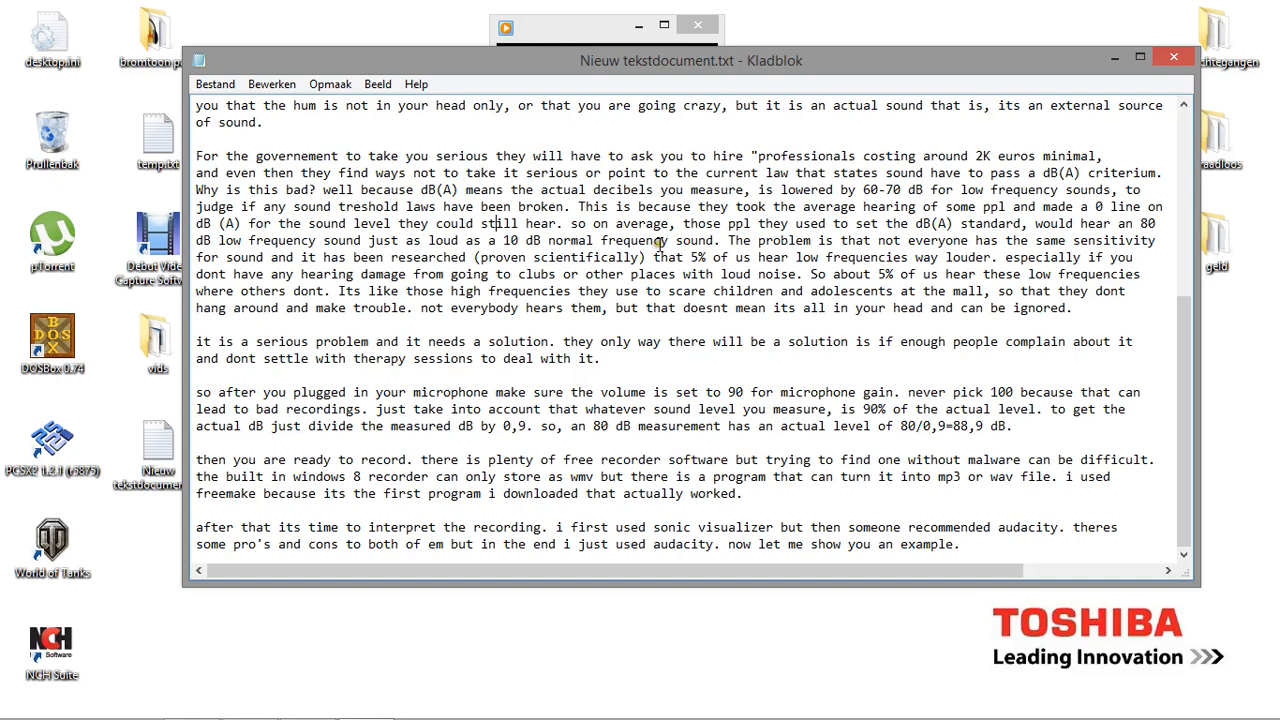
double_click(218, 223)
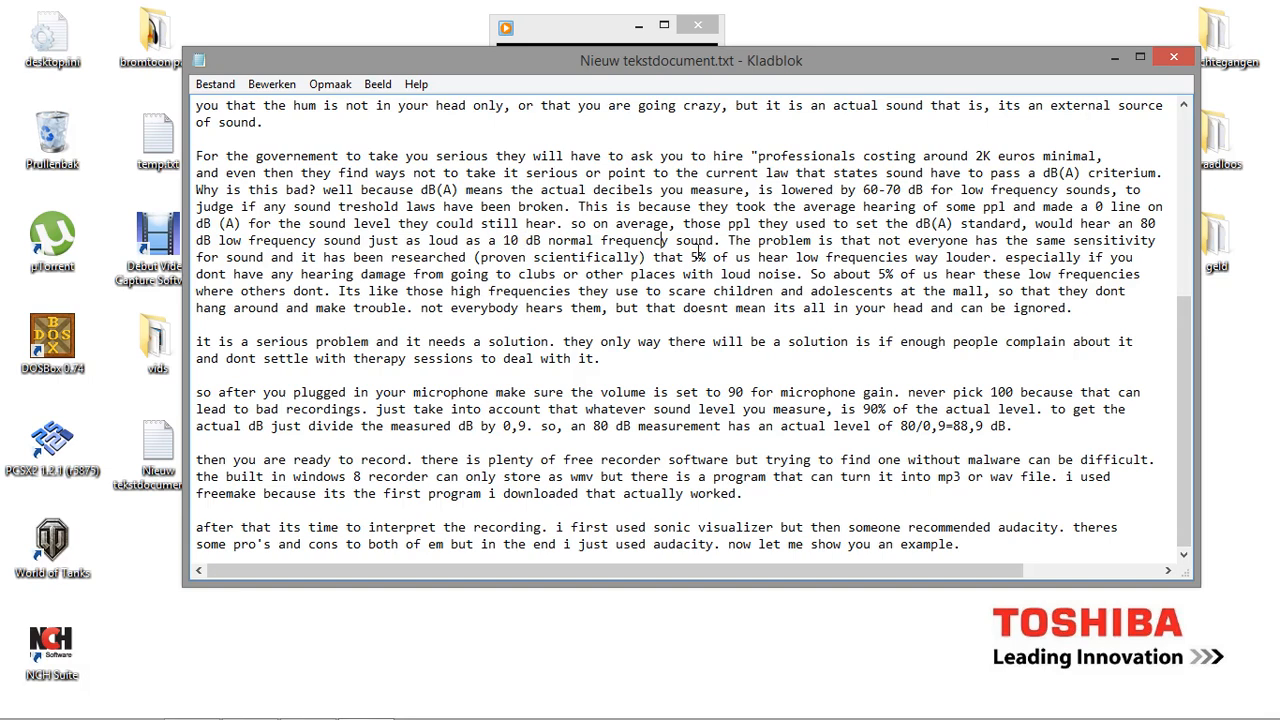
double_click(1147, 223)
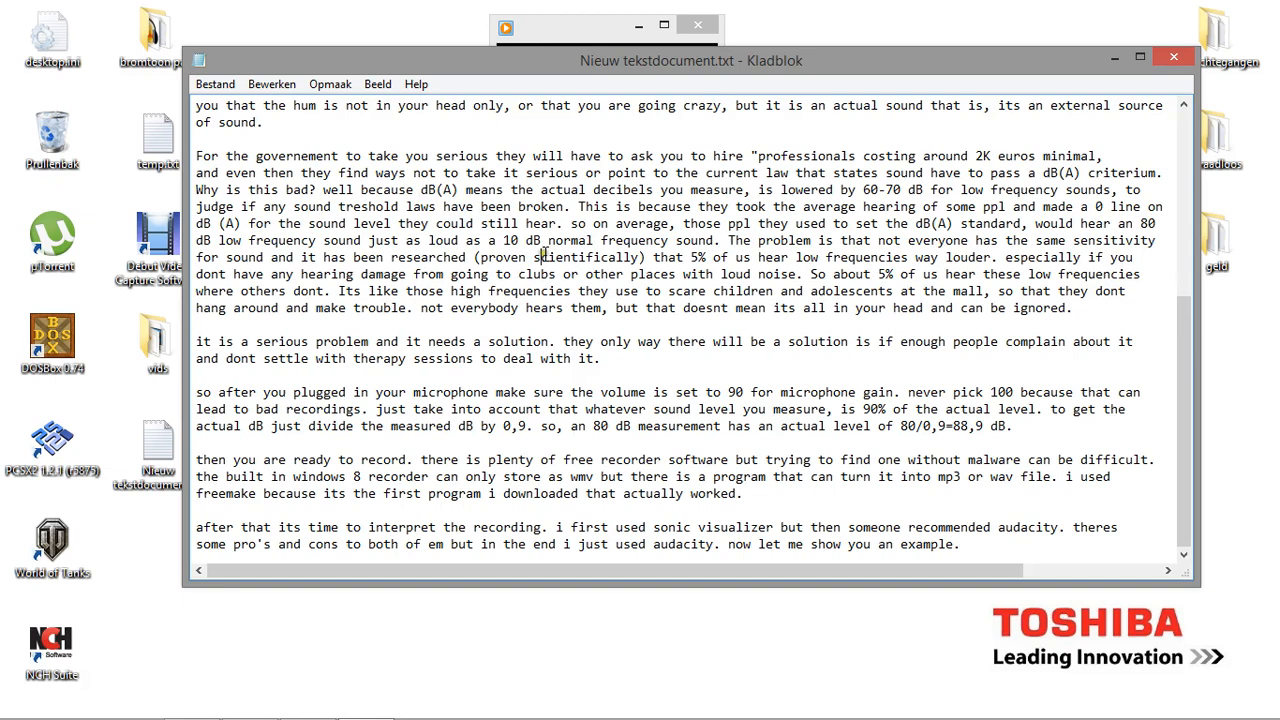
left_click_drag(540, 223, 520, 240)
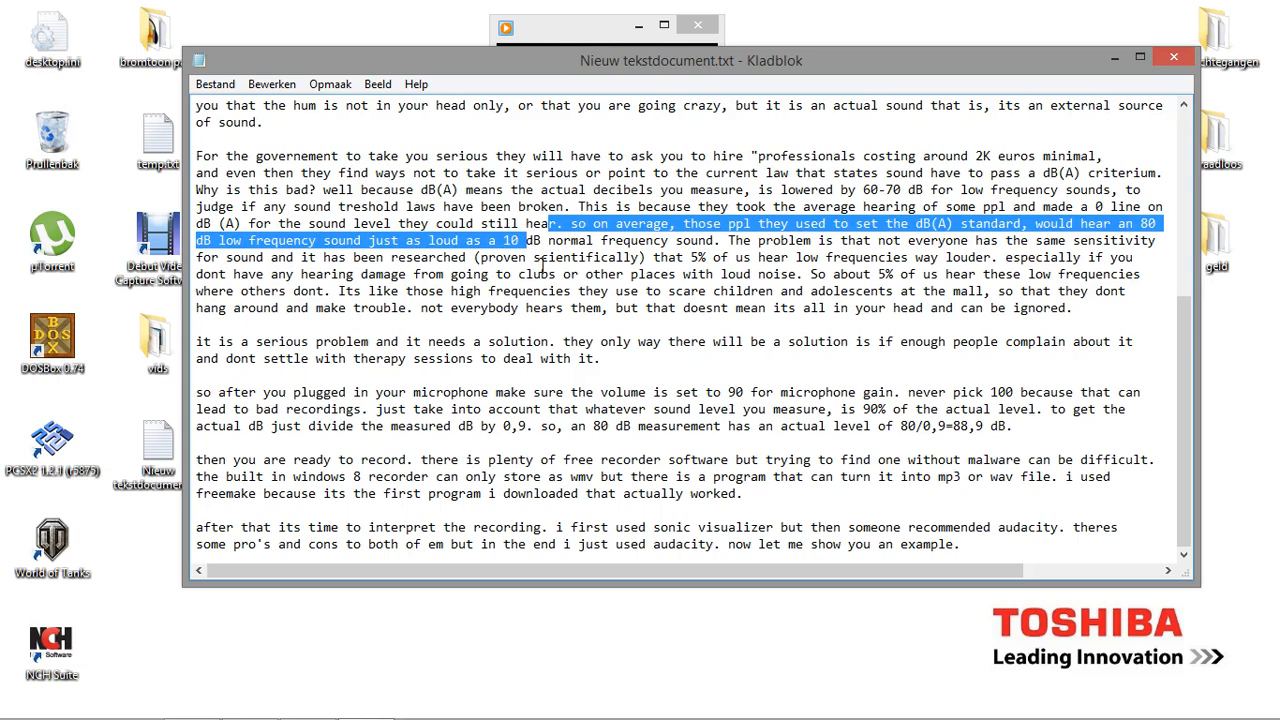
left_click(534, 257)
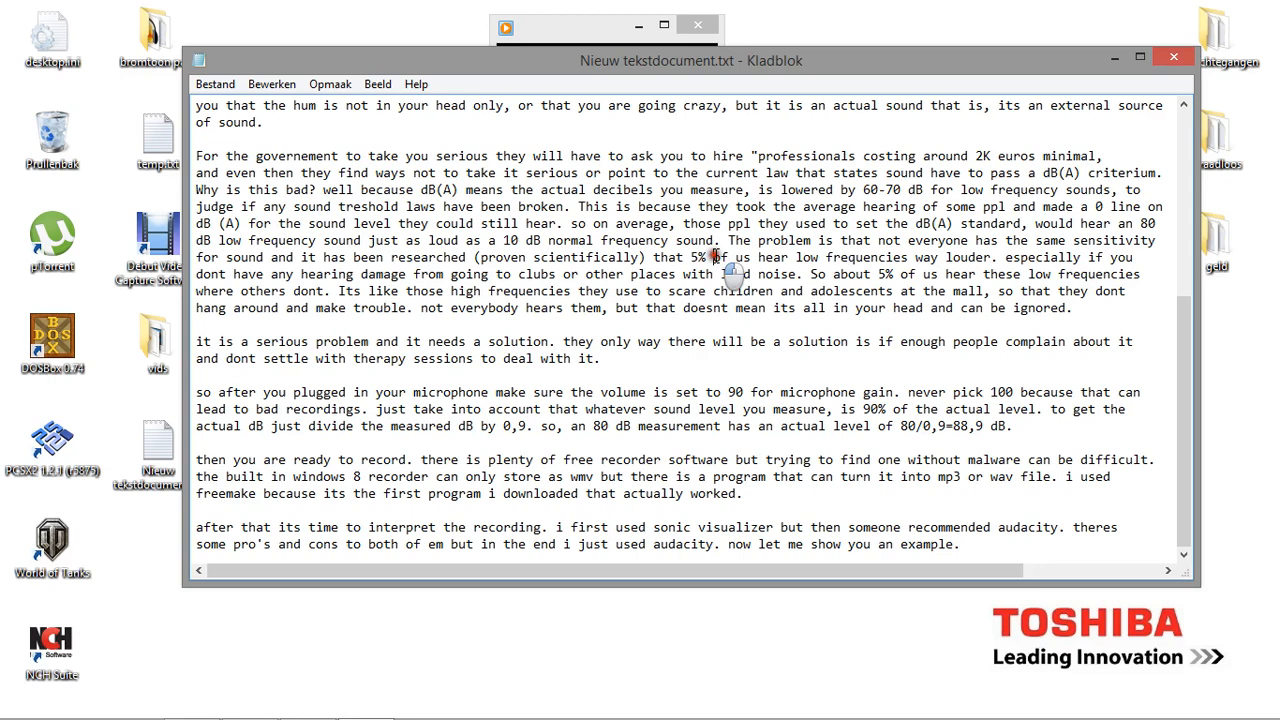
double_click(693, 257)
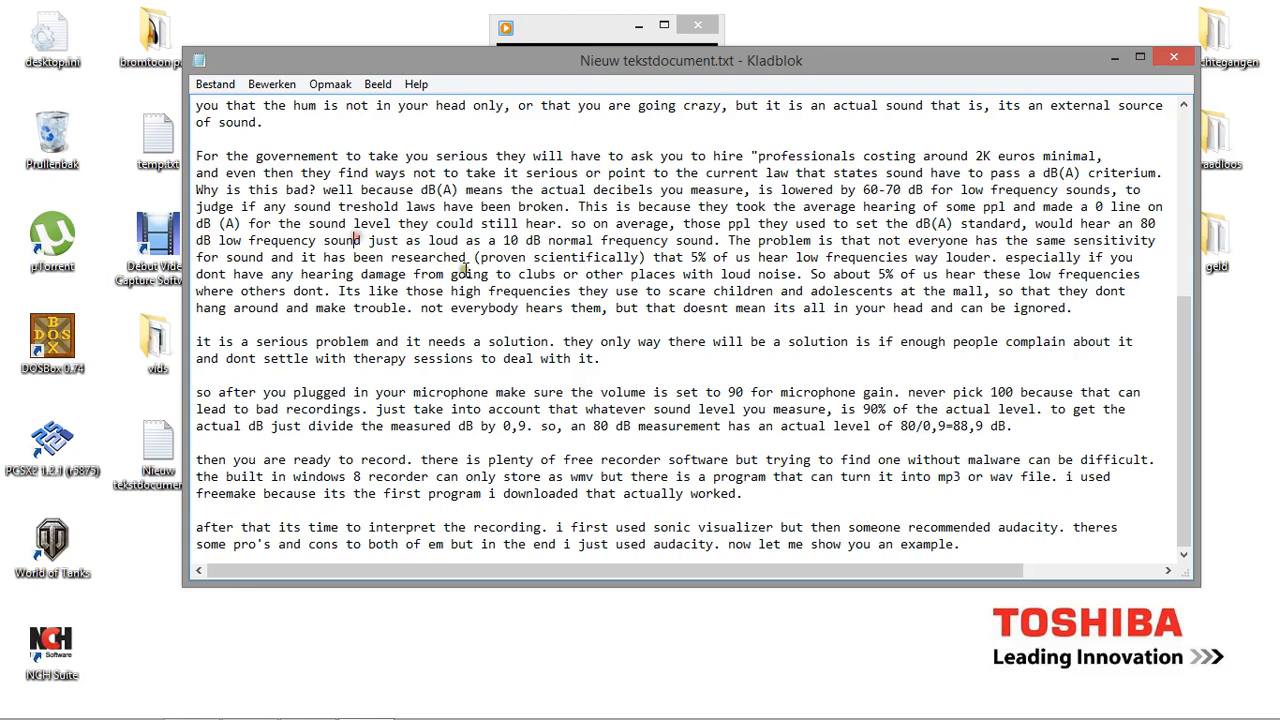
mouse_move(497, 295)
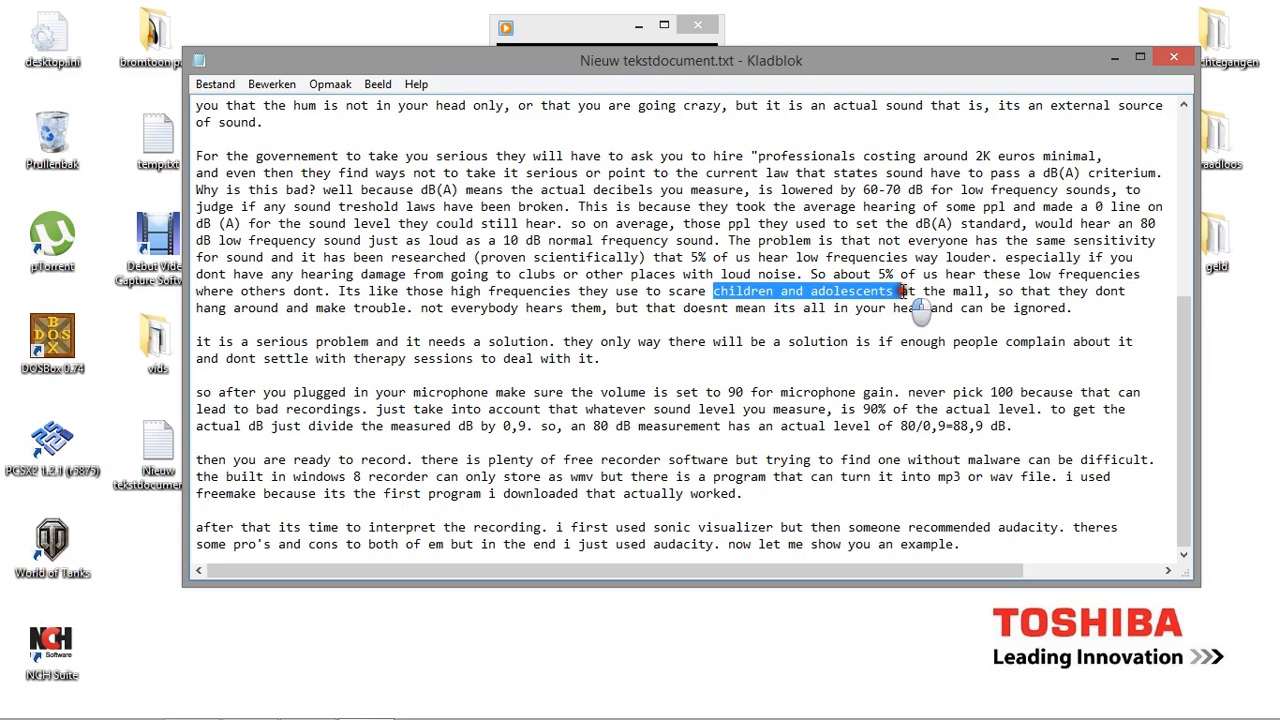
Mark and unmark the phrase about scaring children, then open Apparaatbeheer.
double_click(355, 307)
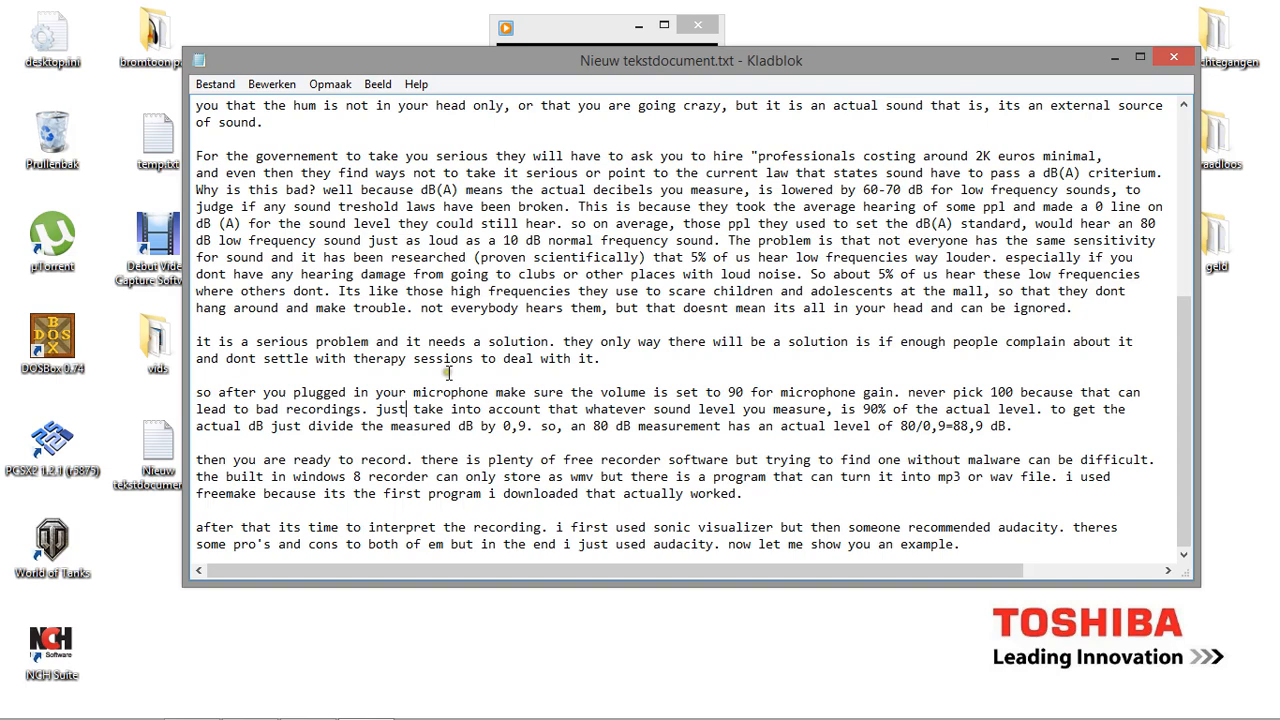
double_click(520, 341)
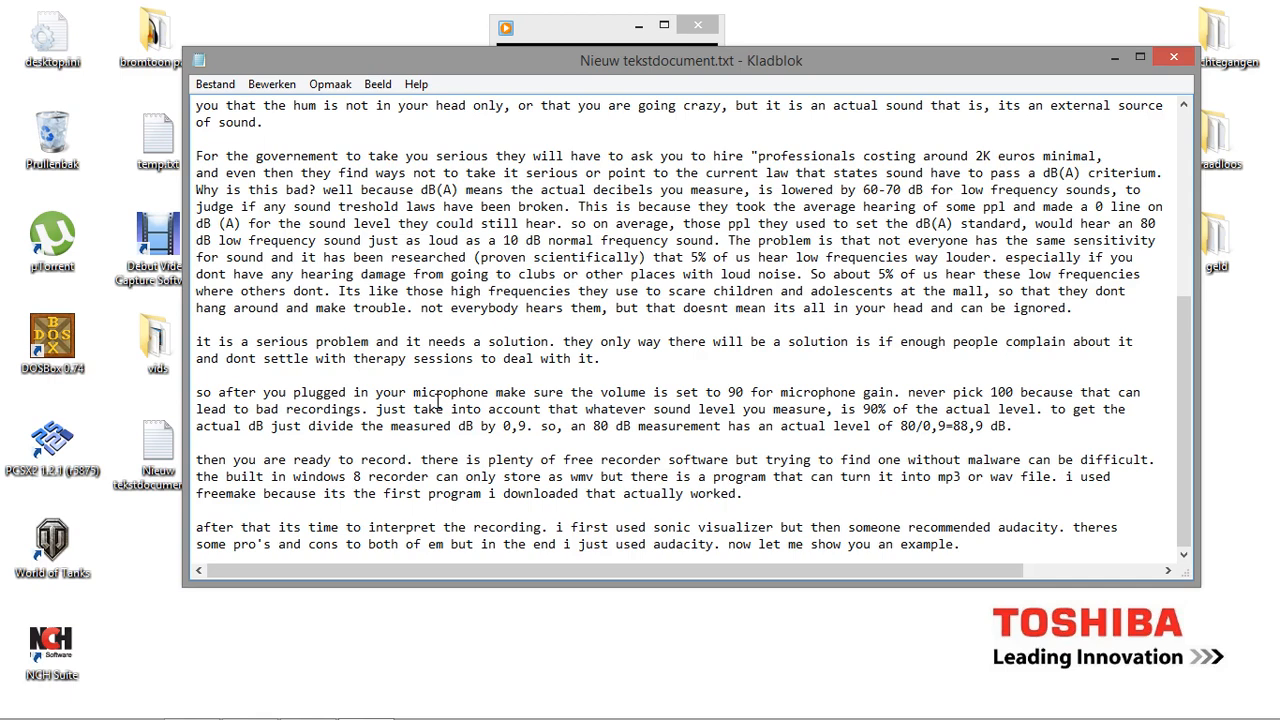
mouse_move(990, 426)
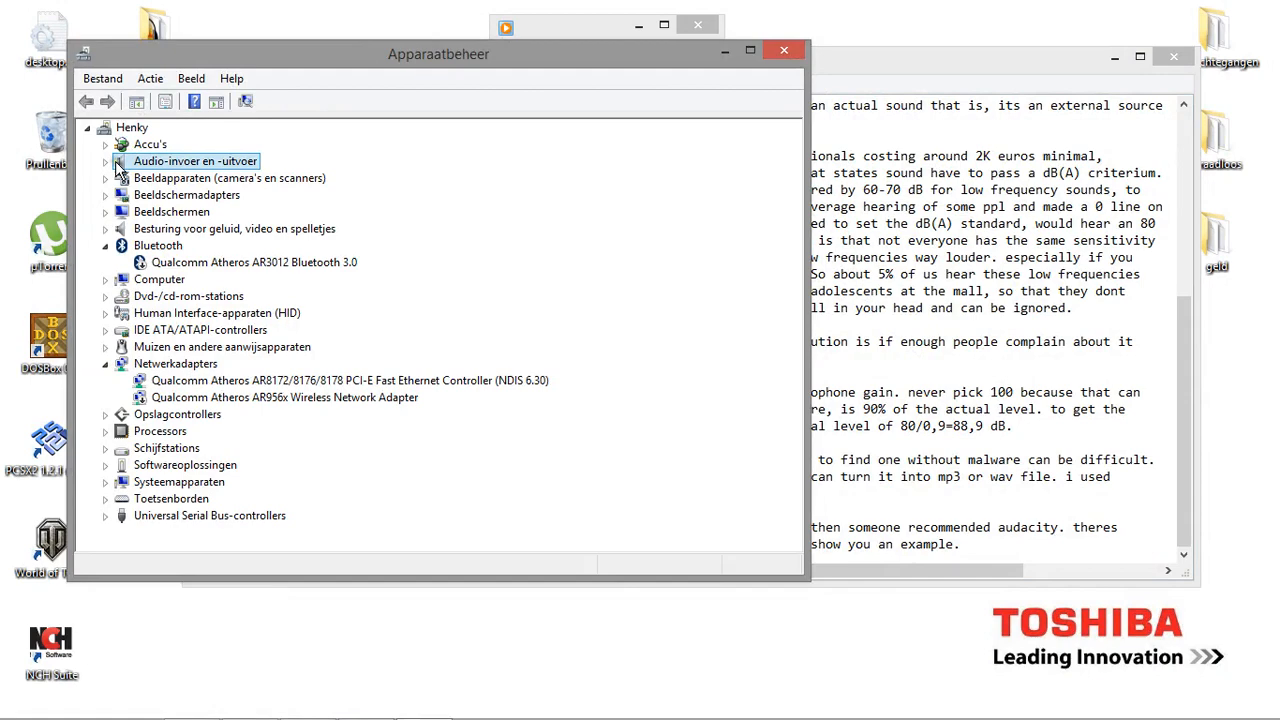
Expand 'Audio-invoer en -uitvoer' and open the taskbar speaker menu.
left_click(106, 161)
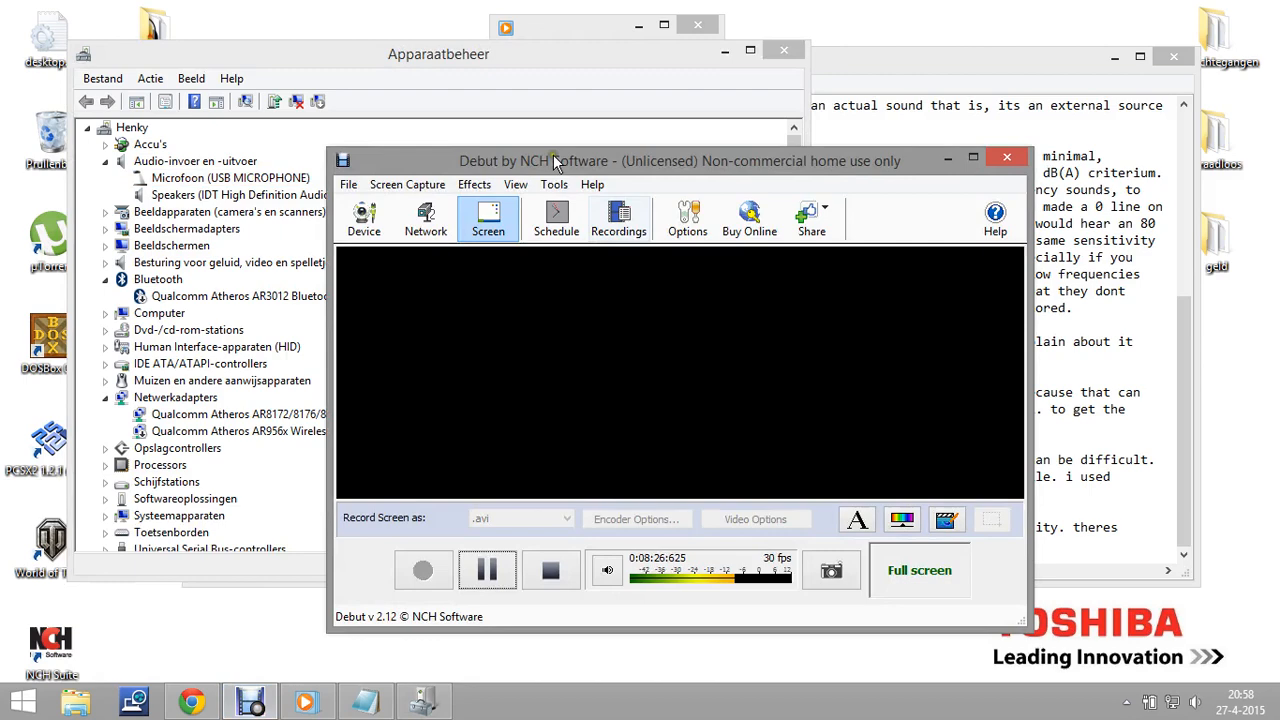
left_click(407, 184)
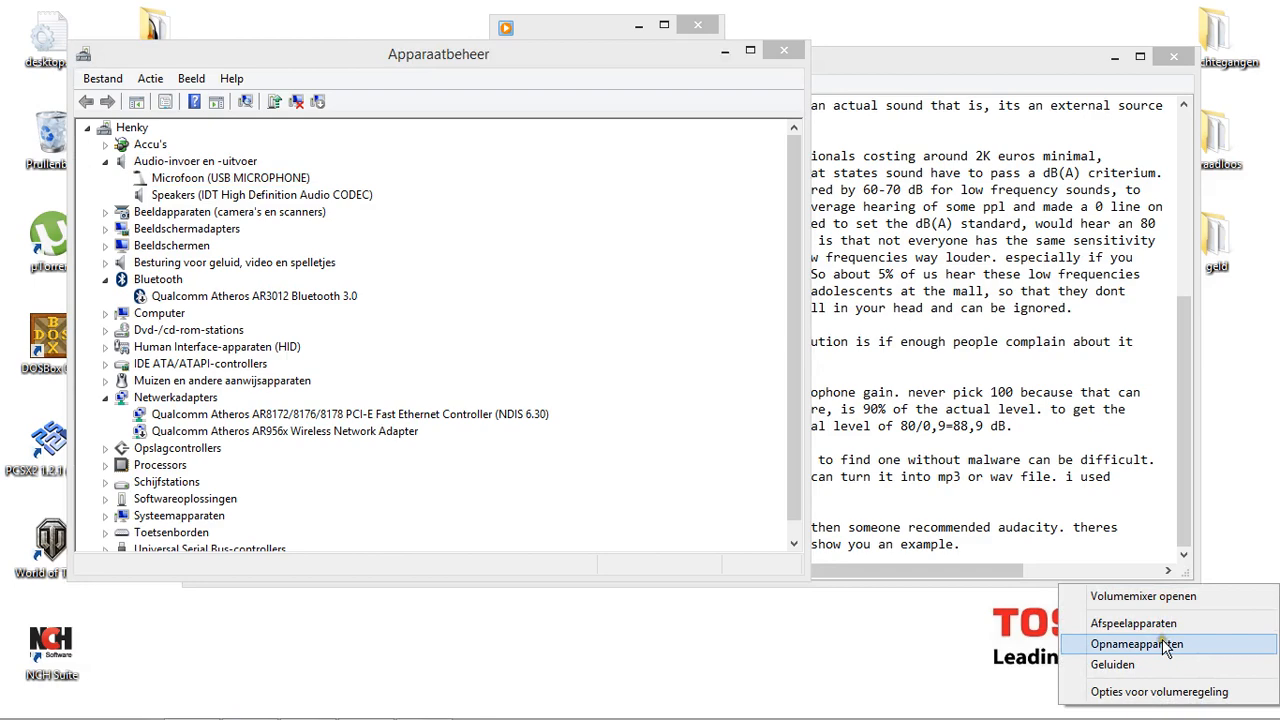
Confirm the USB microphone is the default in Opnameapparaten, then close Geluid.
left_click(1135, 643)
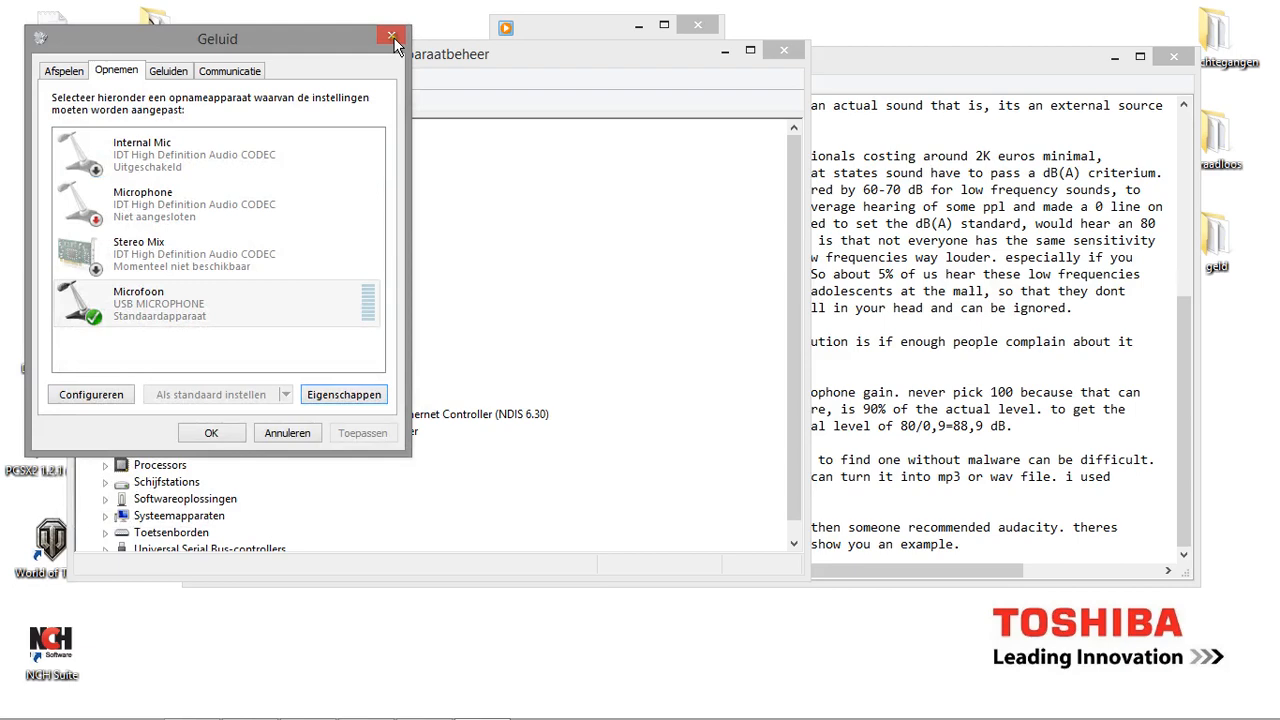
left_click(391, 36)
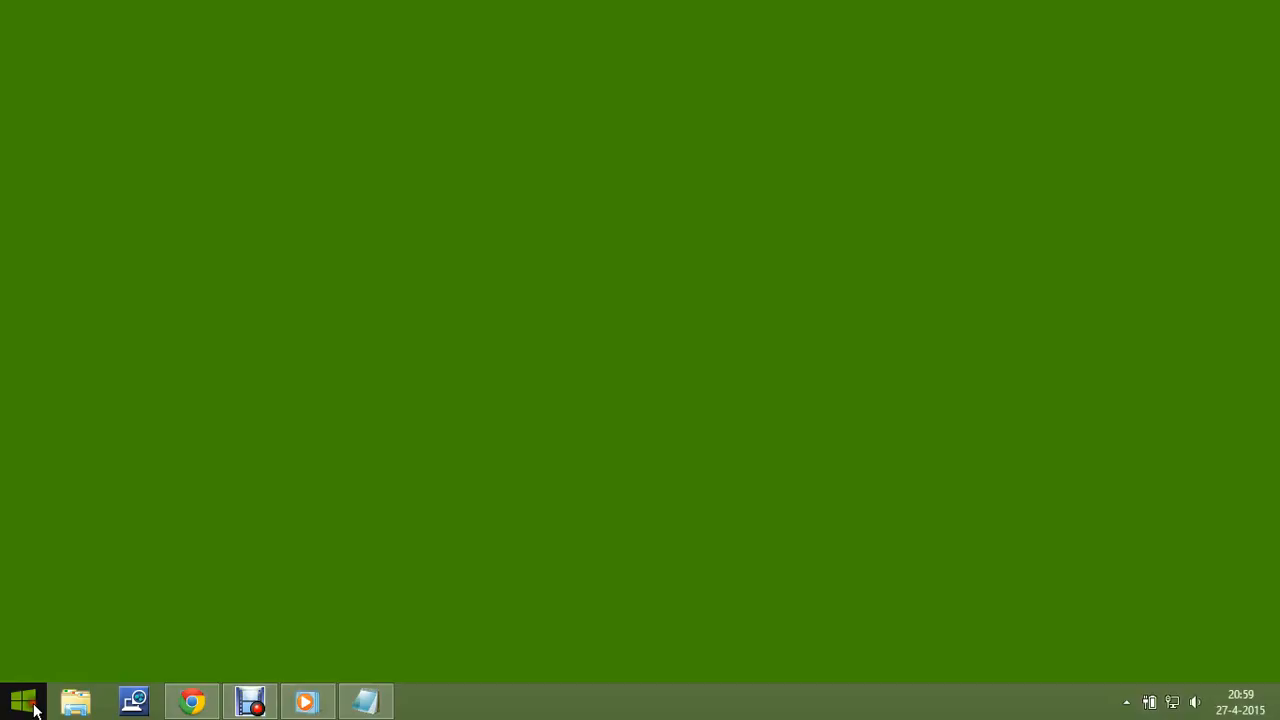
Launch Geluidsrecorder from the Start screen.
left_click(22, 700)
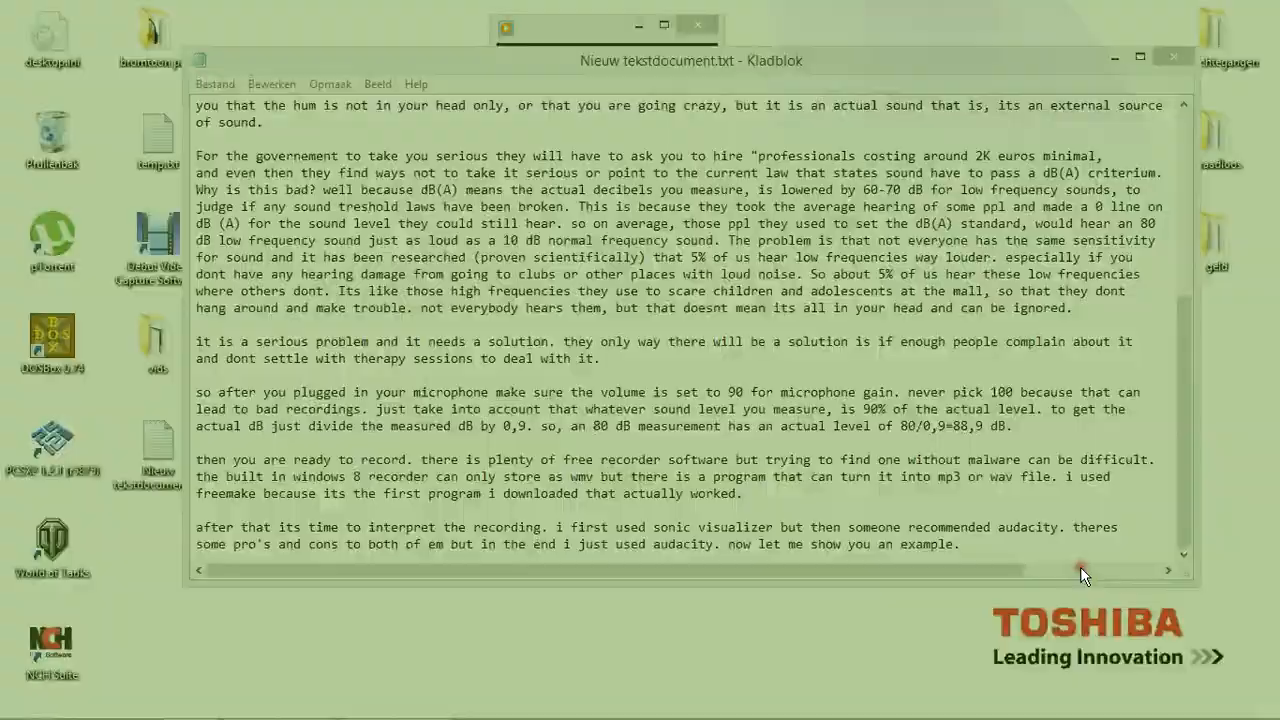
left_click(506, 27)
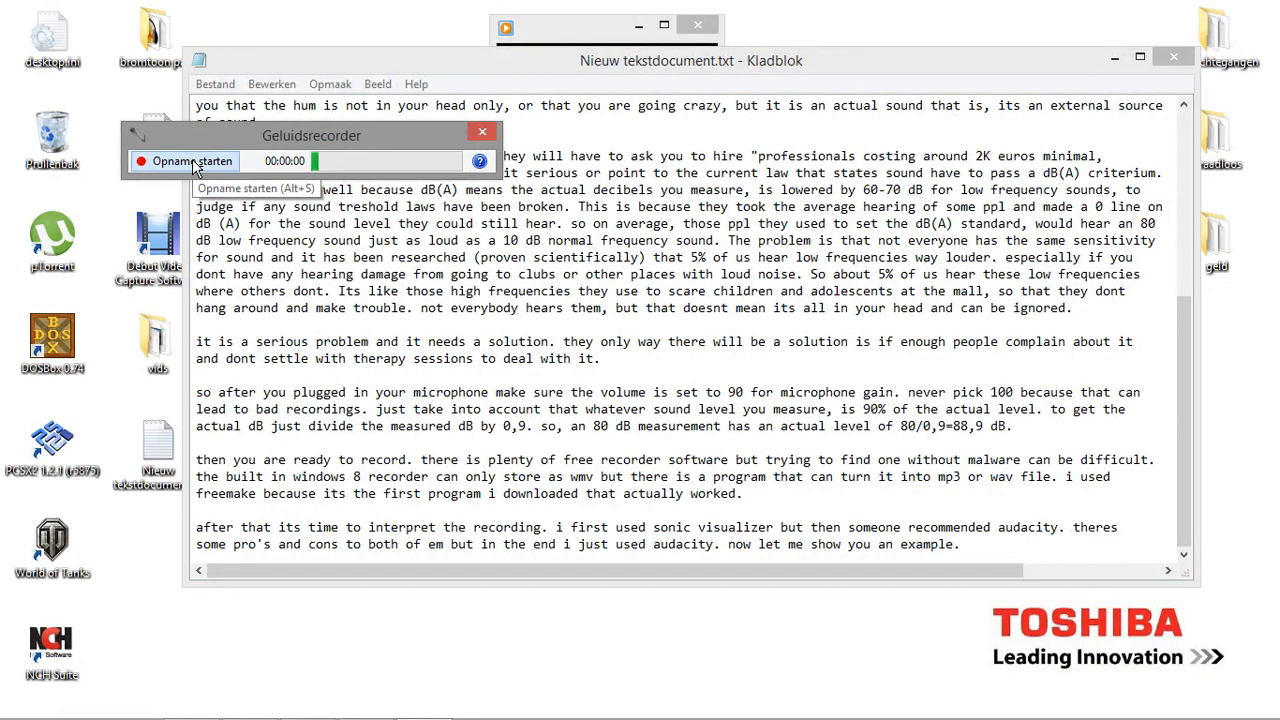
Record a short microphone clip and save it to the desktop as Naamloos.wma.
left_click(190, 161)
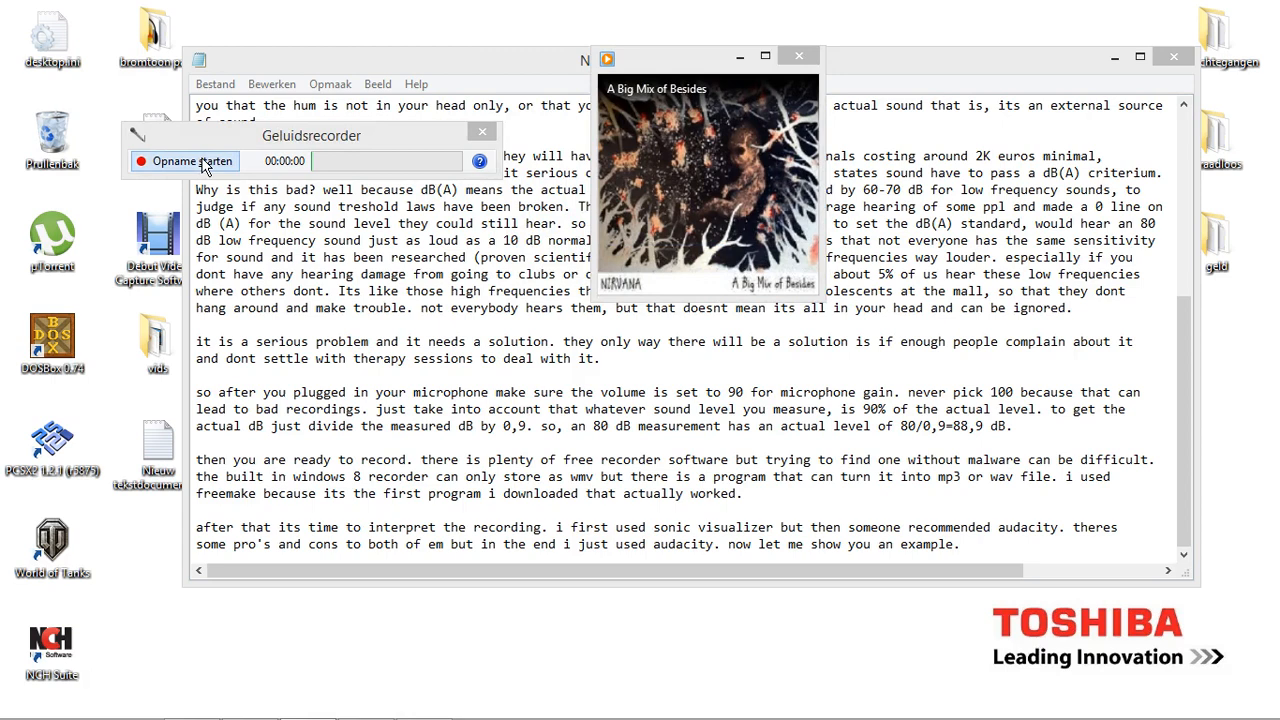
left_click(184, 161)
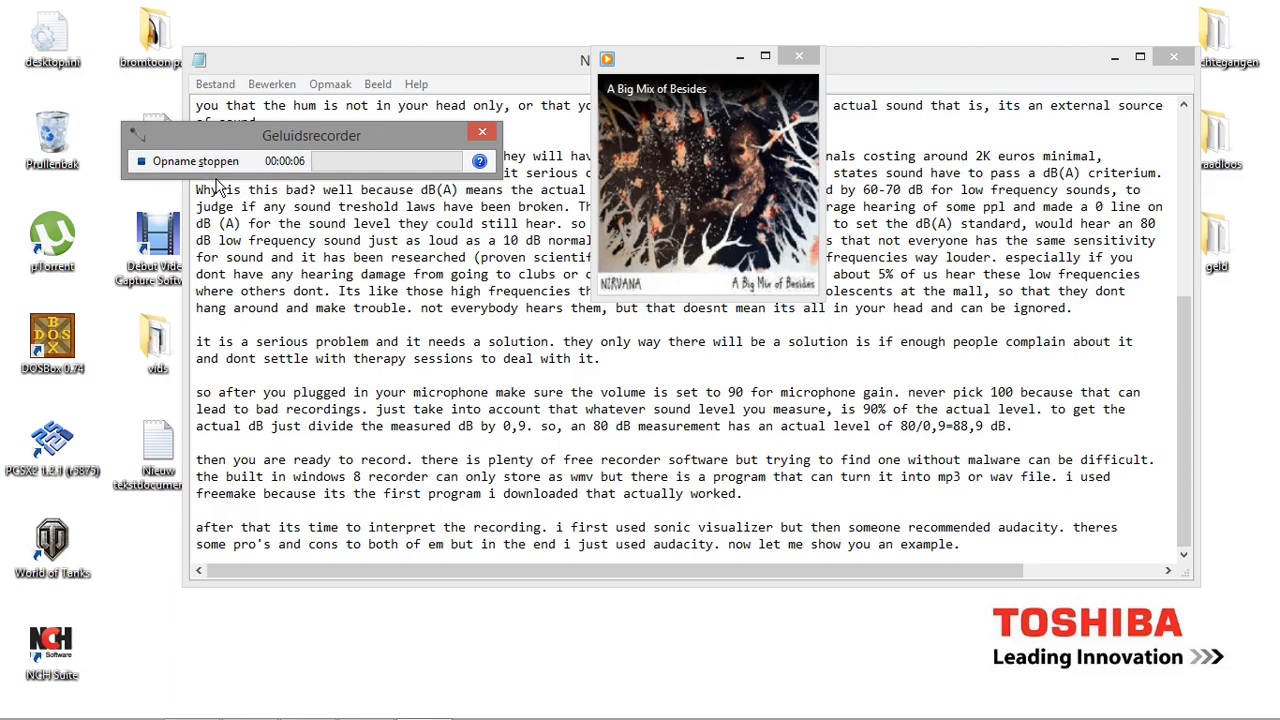
left_click(194, 161)
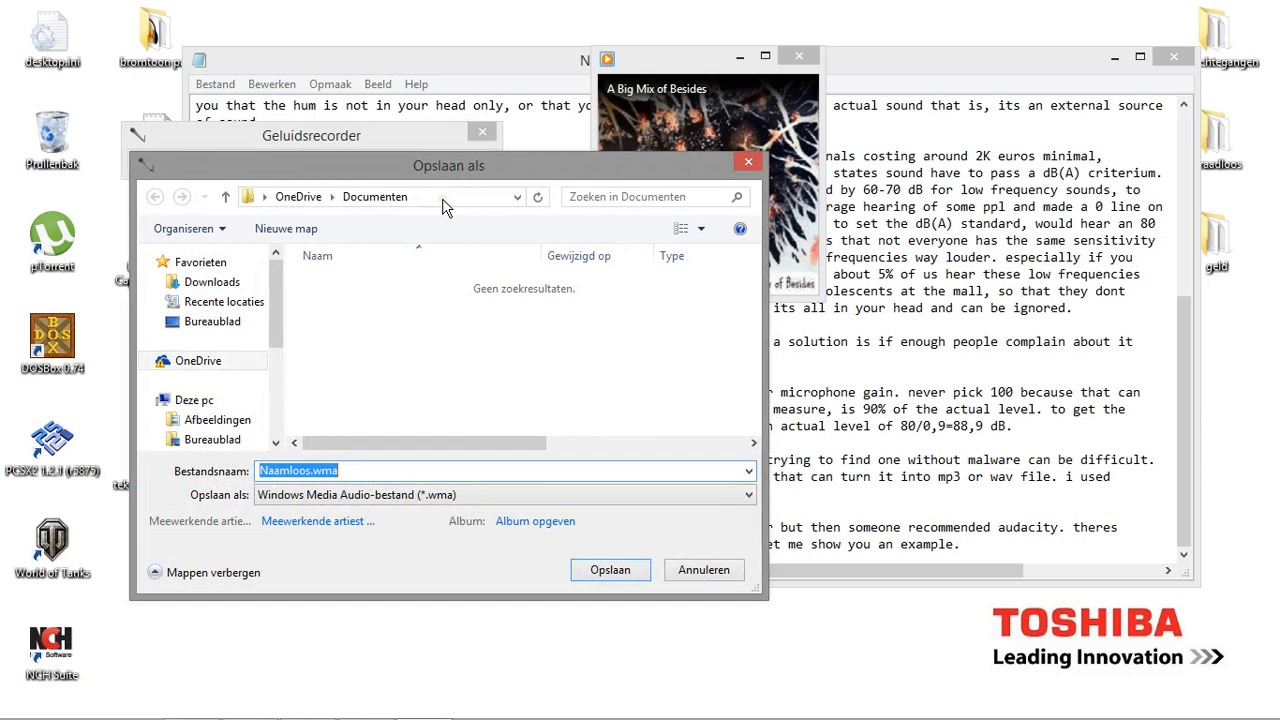
left_click(212, 321)
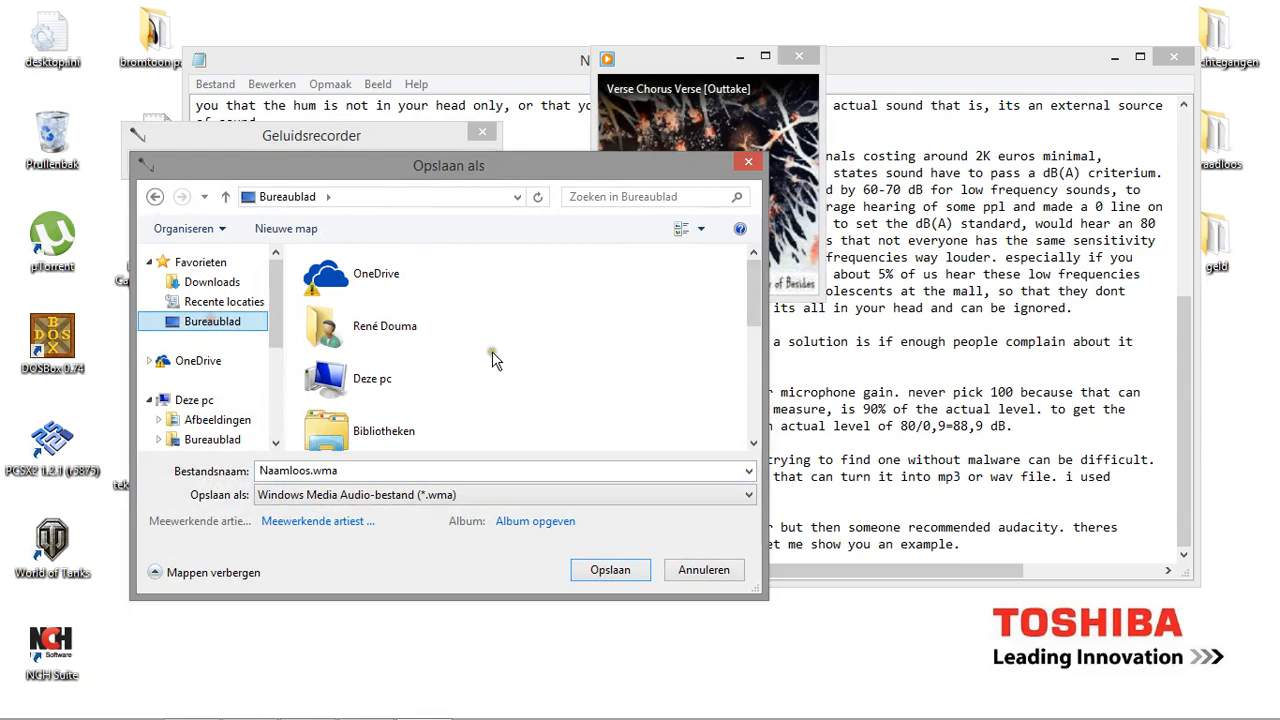
left_click(610, 569)
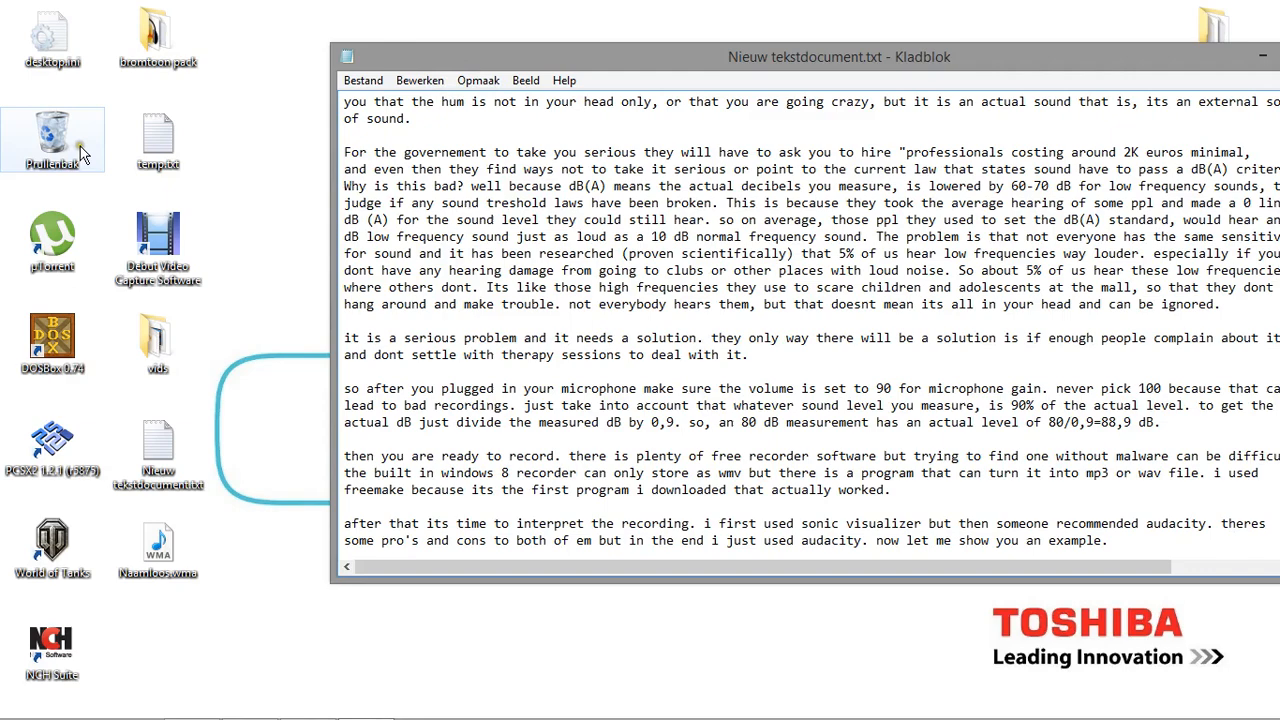
double_click(157, 38)
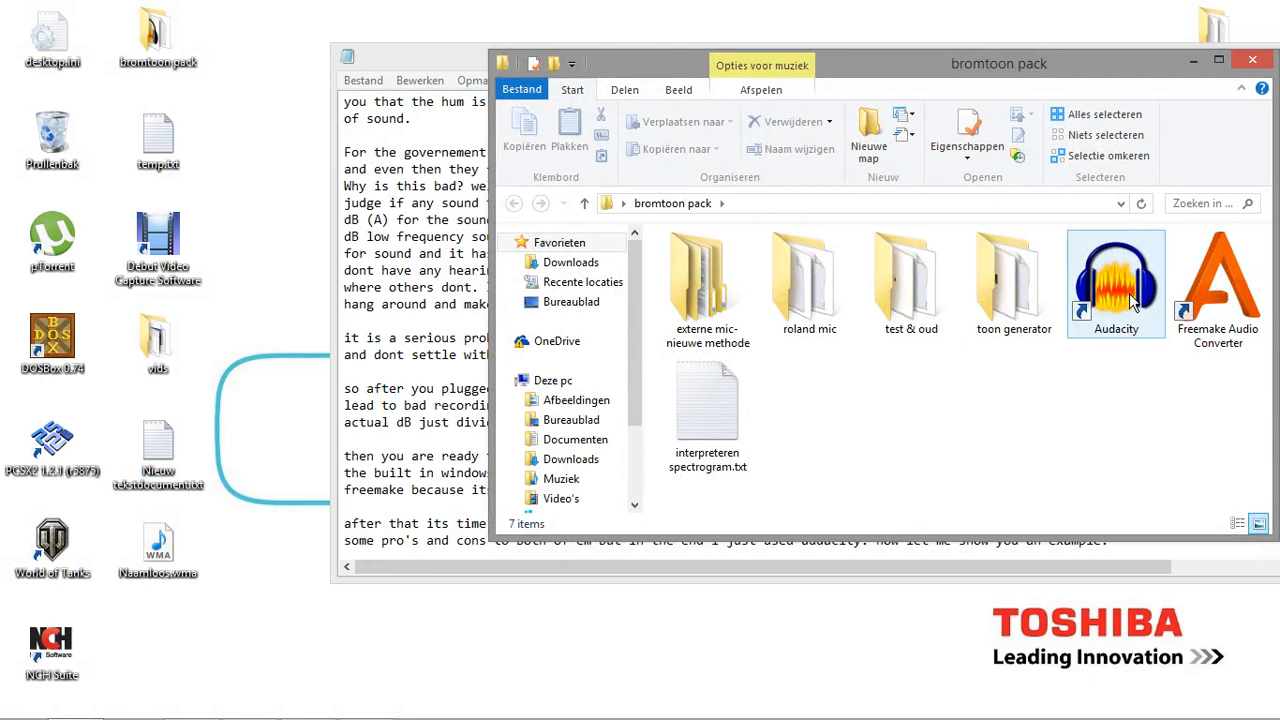
mouse_move(1113, 325)
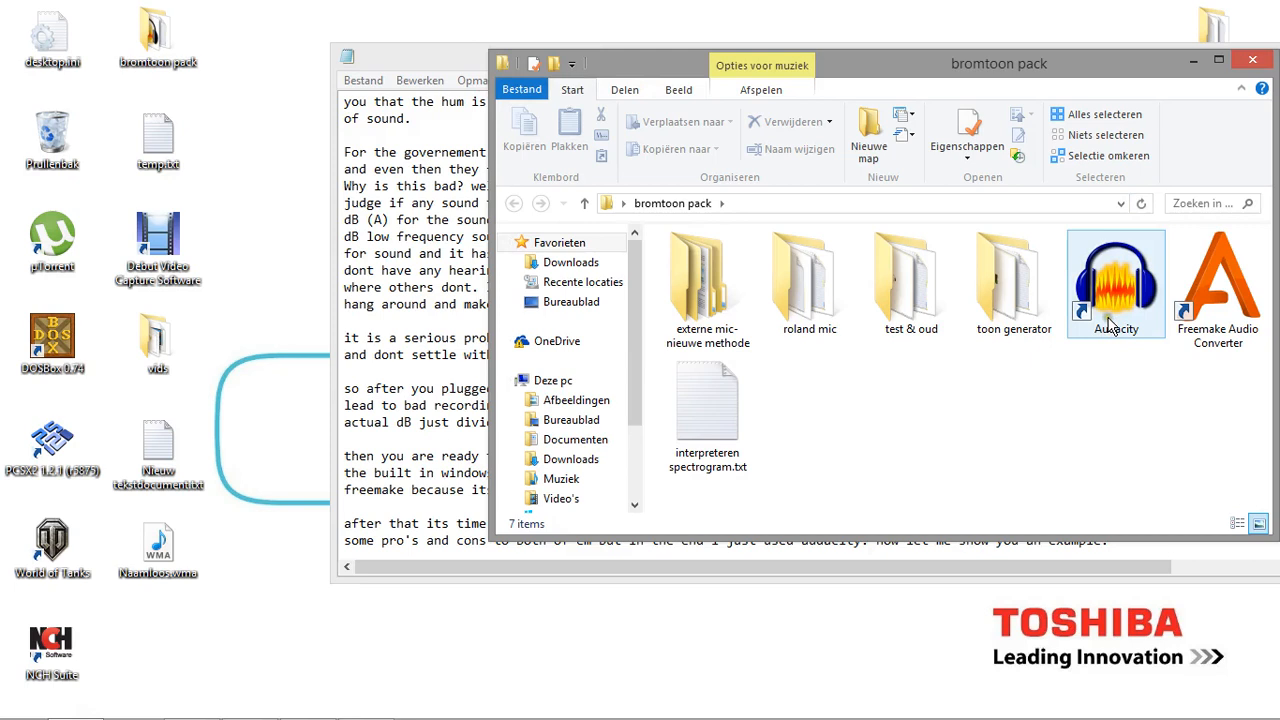
Launch the Audacity shortcut in the bromtoon pack folder.
left_click(1116, 283)
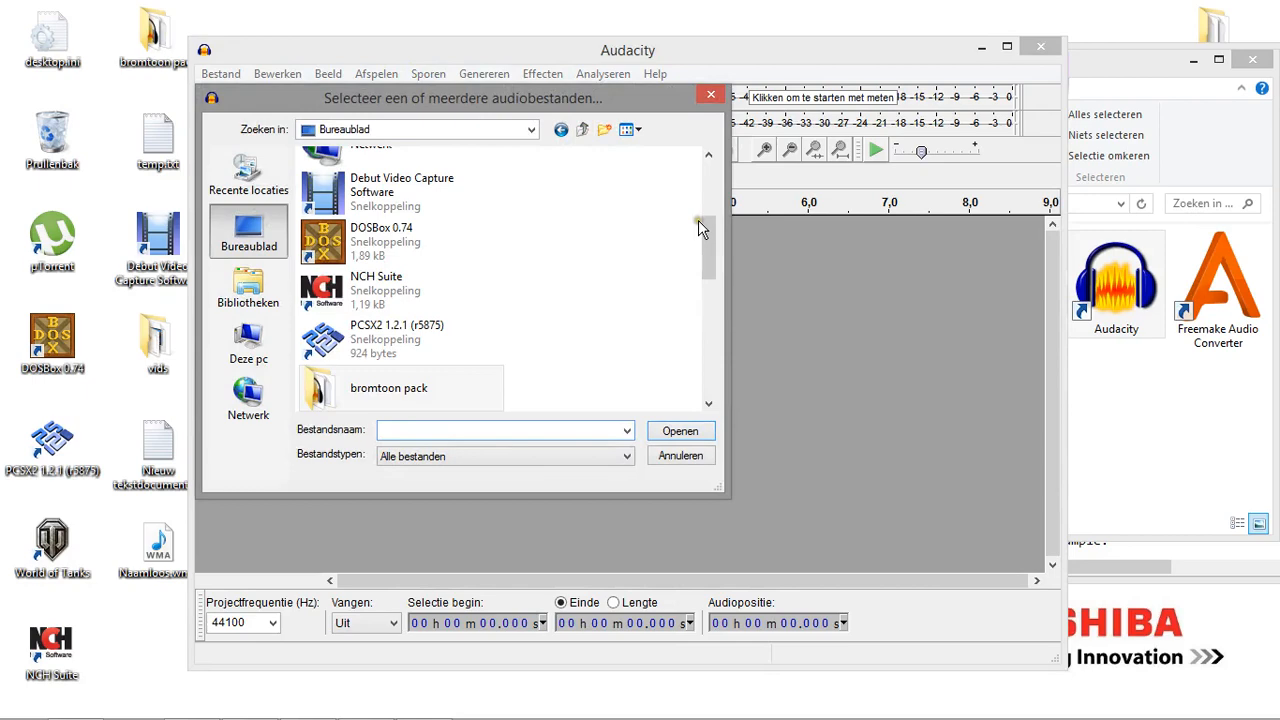
Open the Naamloos recording as an 8.6-second stereo track.
left_click(680, 430)
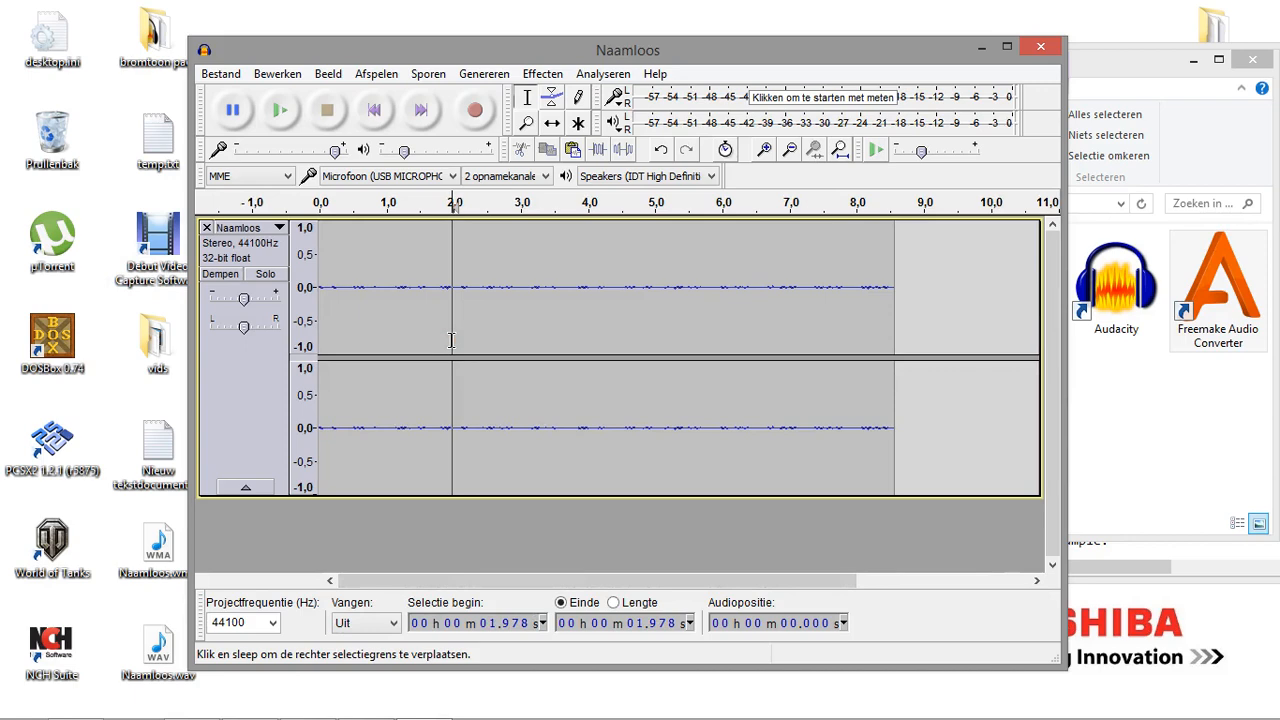
Select the whole Naamloos hum recording from start to end.
left_click(603, 73)
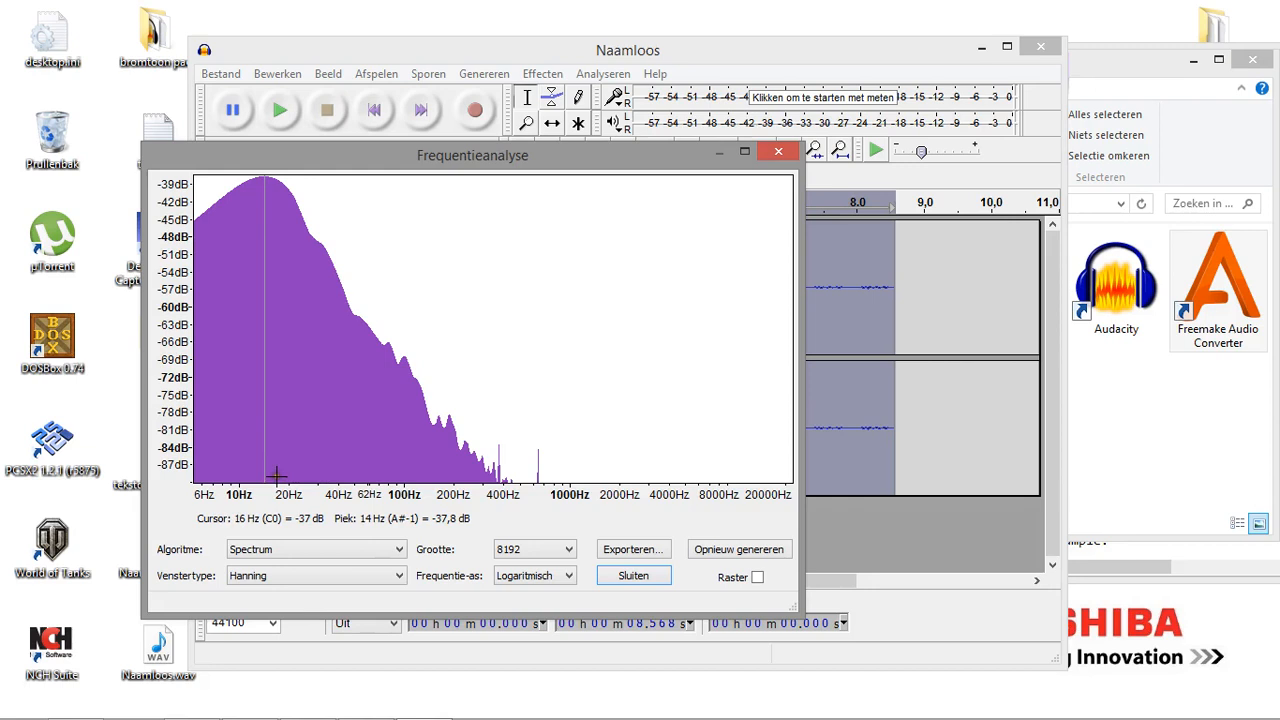
mouse_move(263, 170)
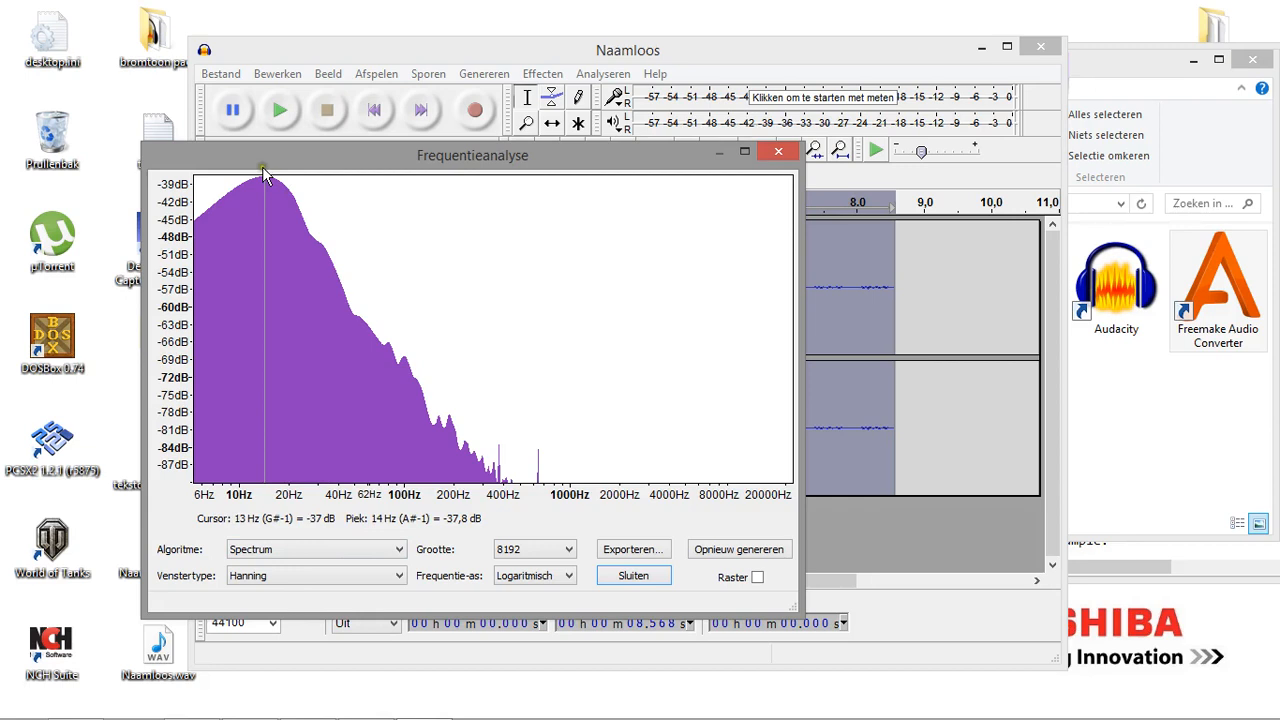
mouse_move(300, 443)
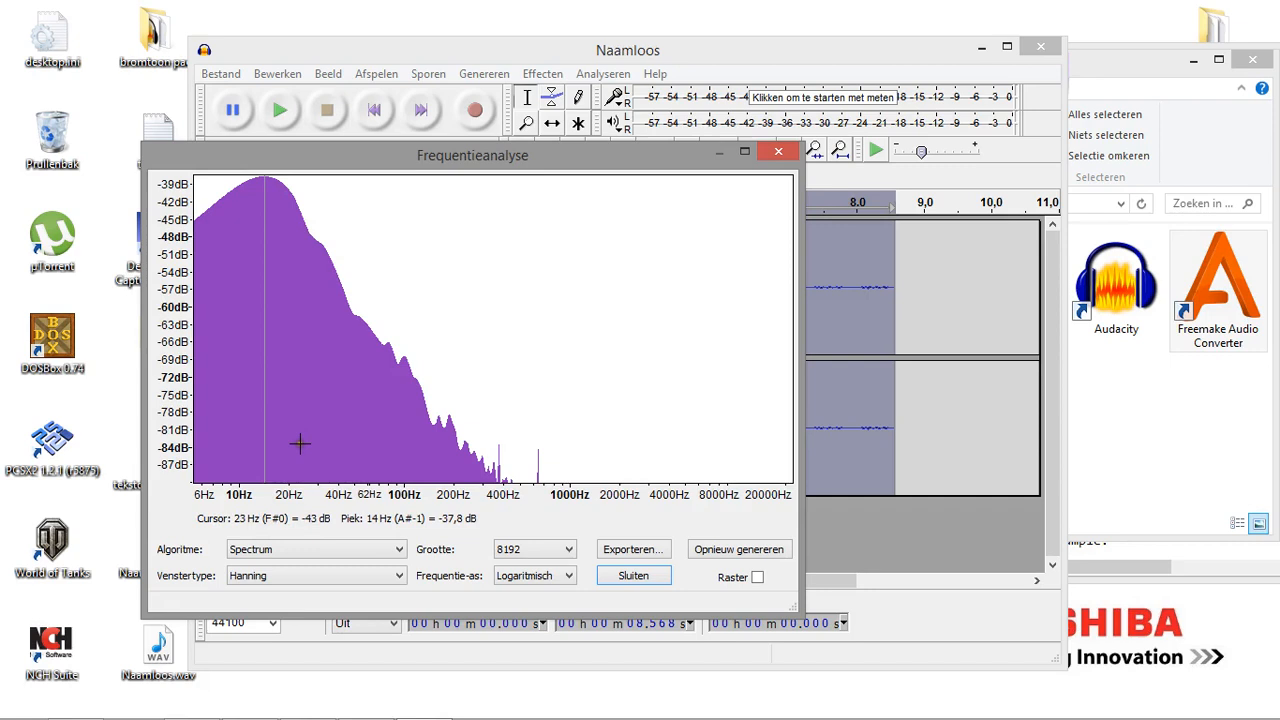
mouse_move(332, 312)
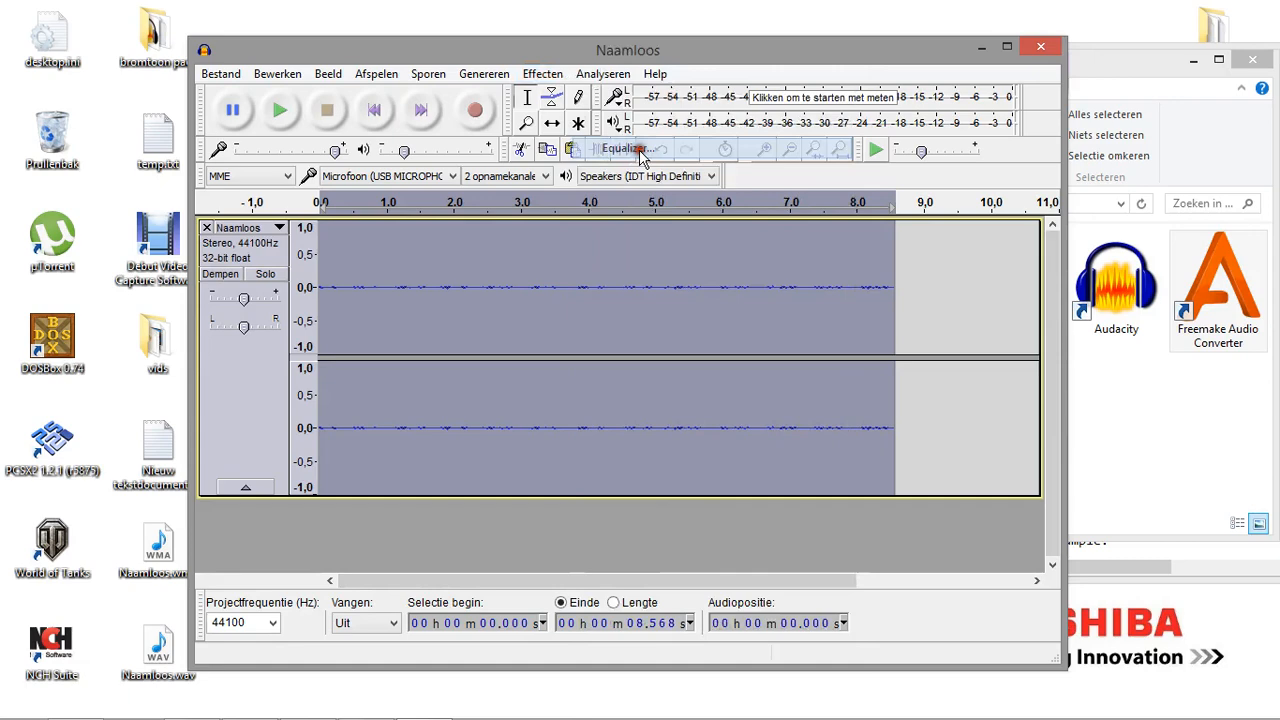
Apply an equalizer band-pass curve keeping only about 61–150 Hz.
left_click(628, 148)
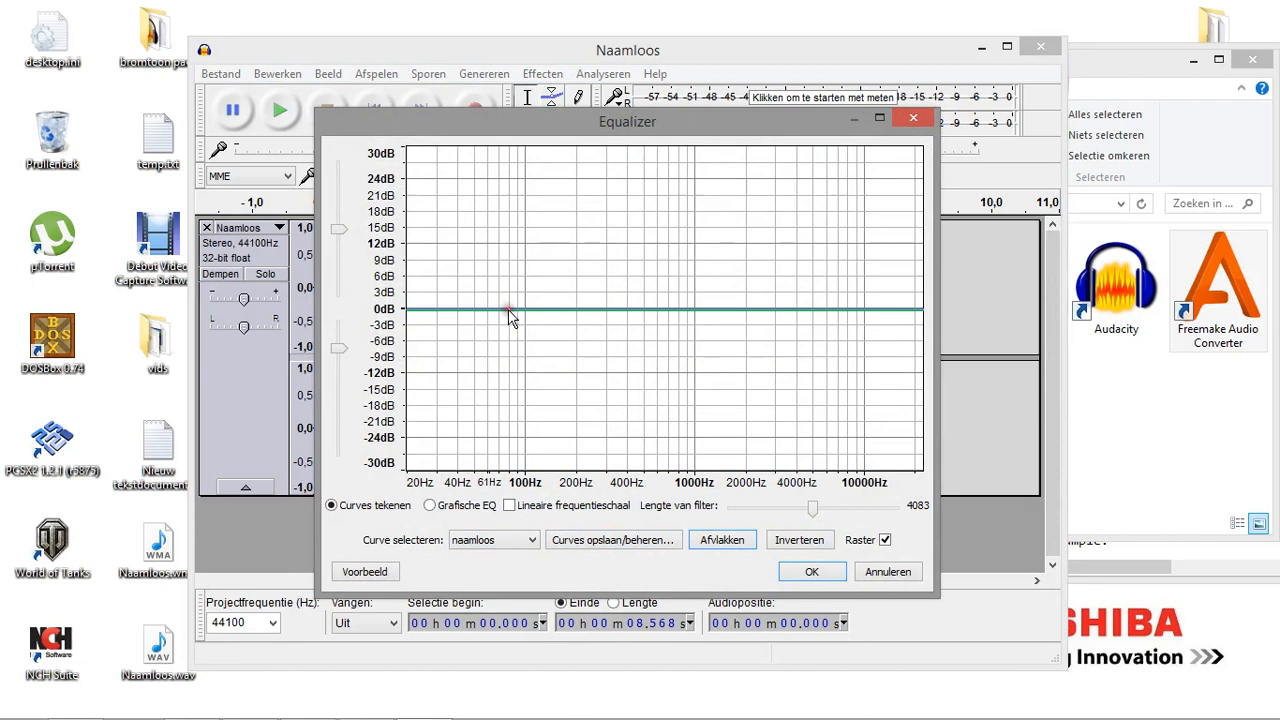
left_click_drag(510, 310, 548, 470)
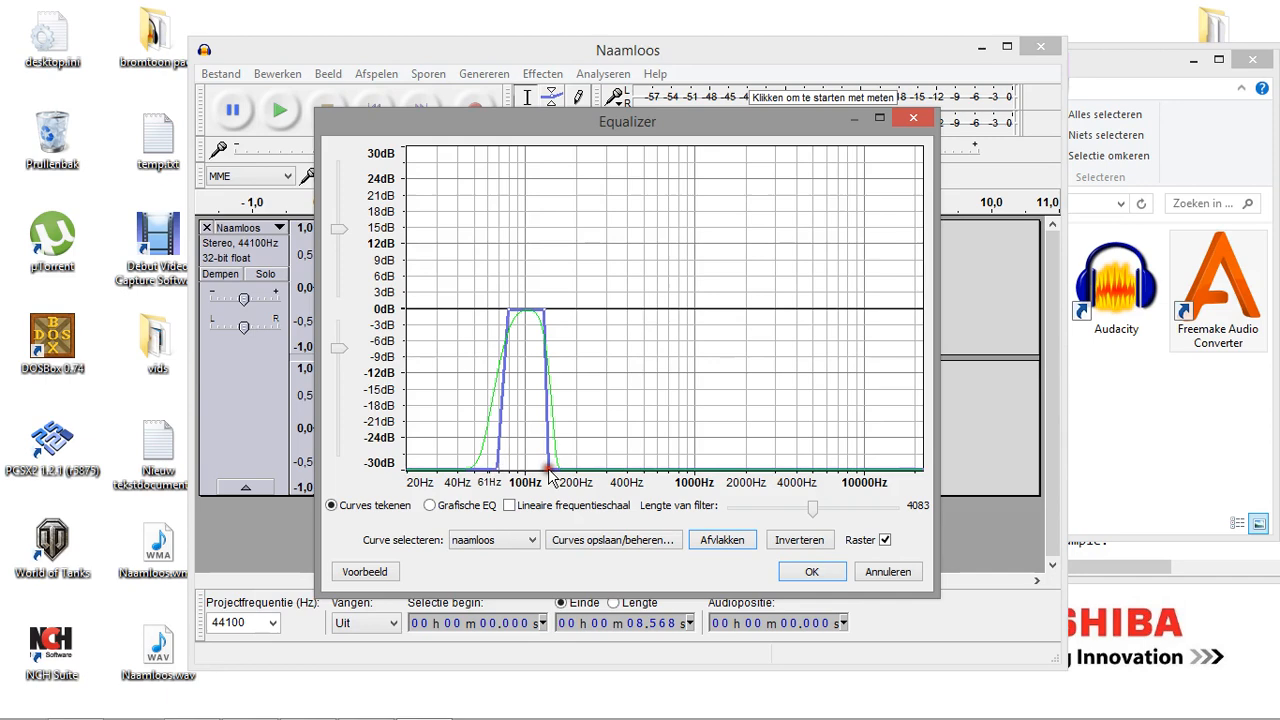
left_click(878, 117)
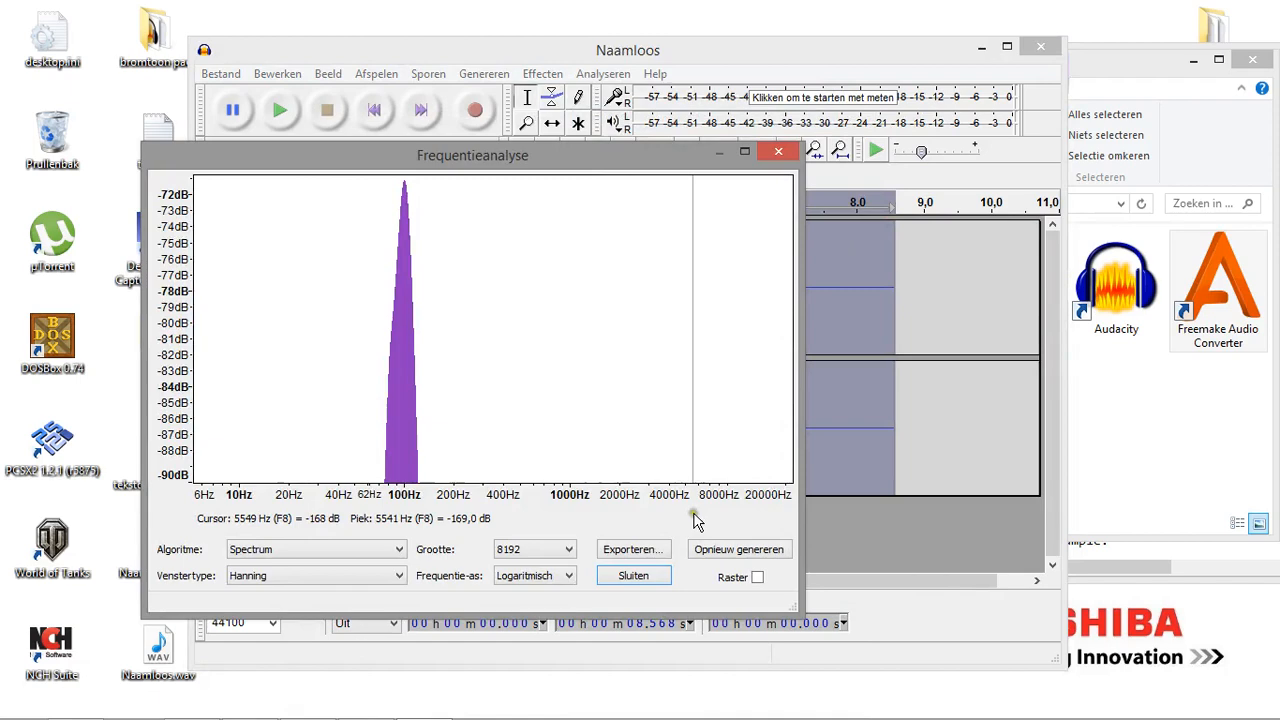
Redraw the spectrum to confirm a single peak near 100 Hz remains.
left_click(632, 575)
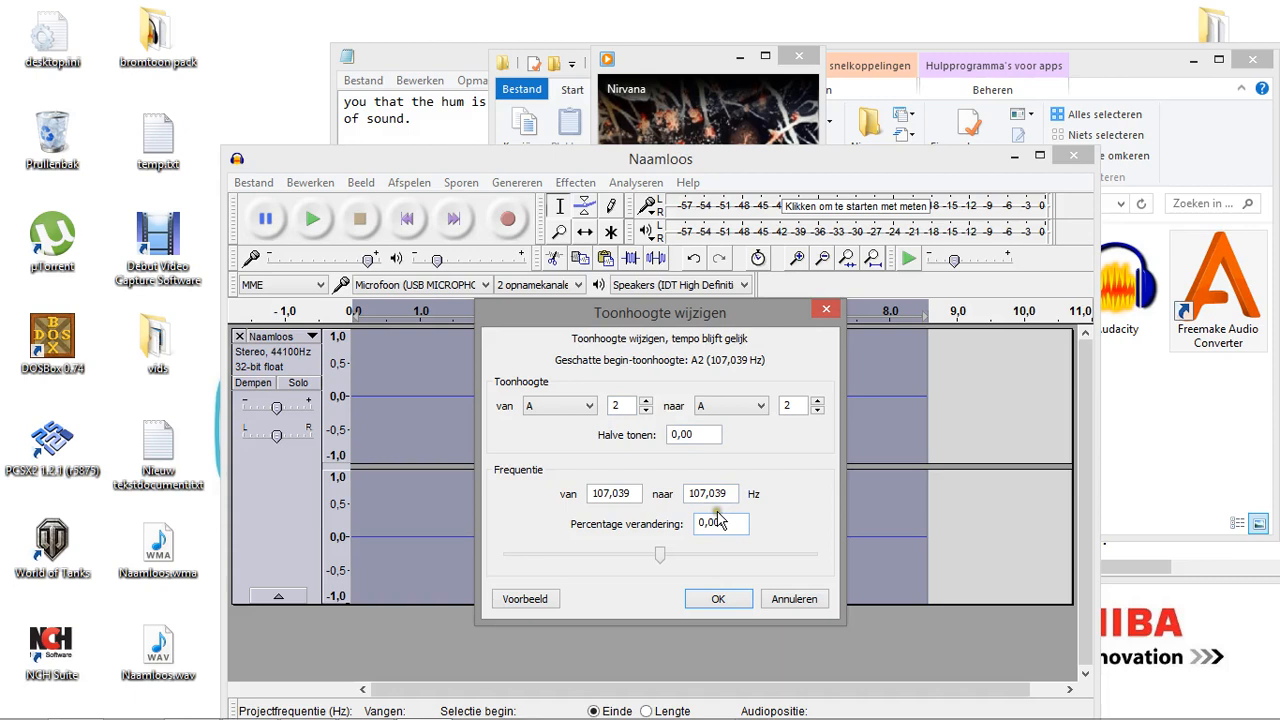
Raise the hum's pitch so its peak reaches about 400 Hz, then configure a shift toward 1910 Hz.
left_click_drag(660, 554, 790, 554)
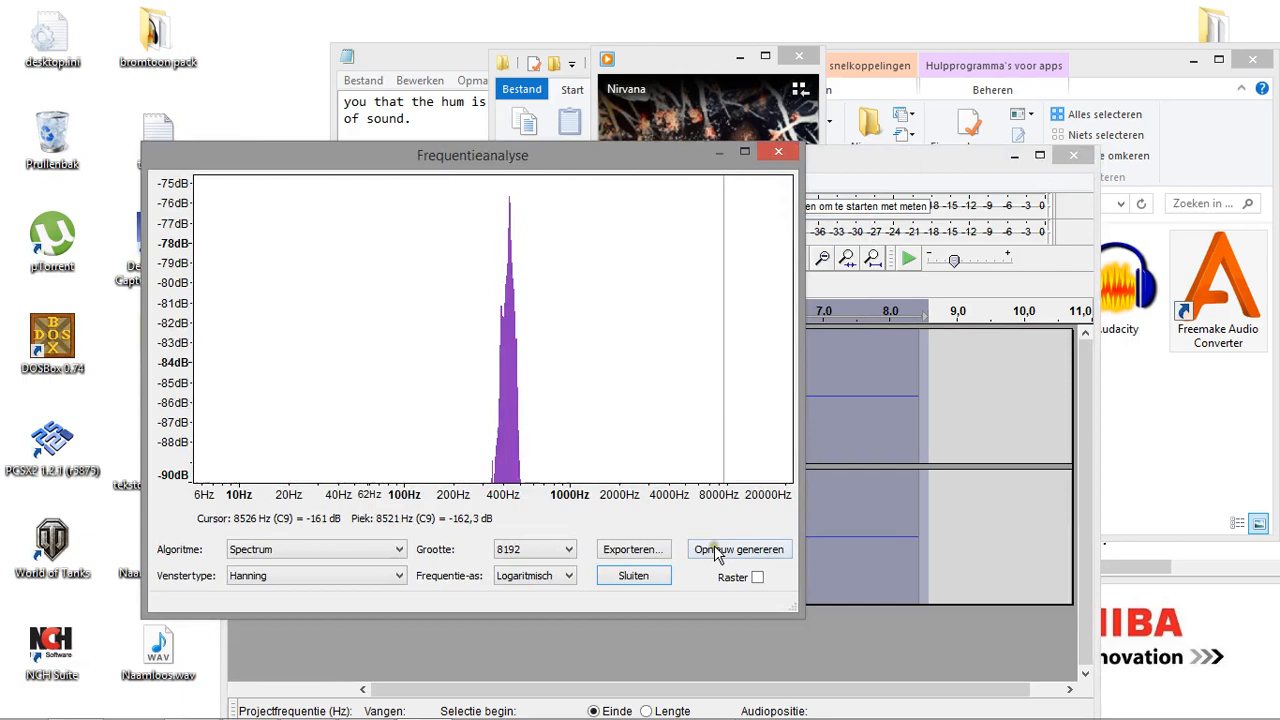
left_click(632, 575)
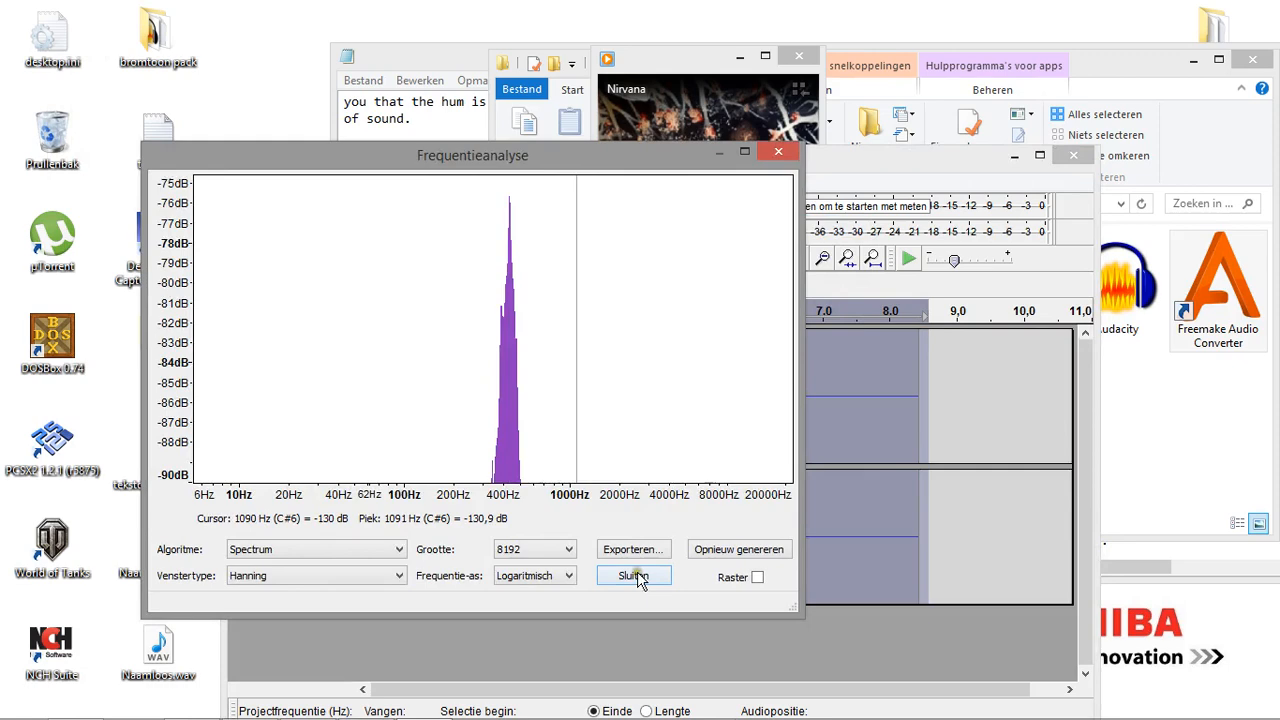
left_click(633, 576)
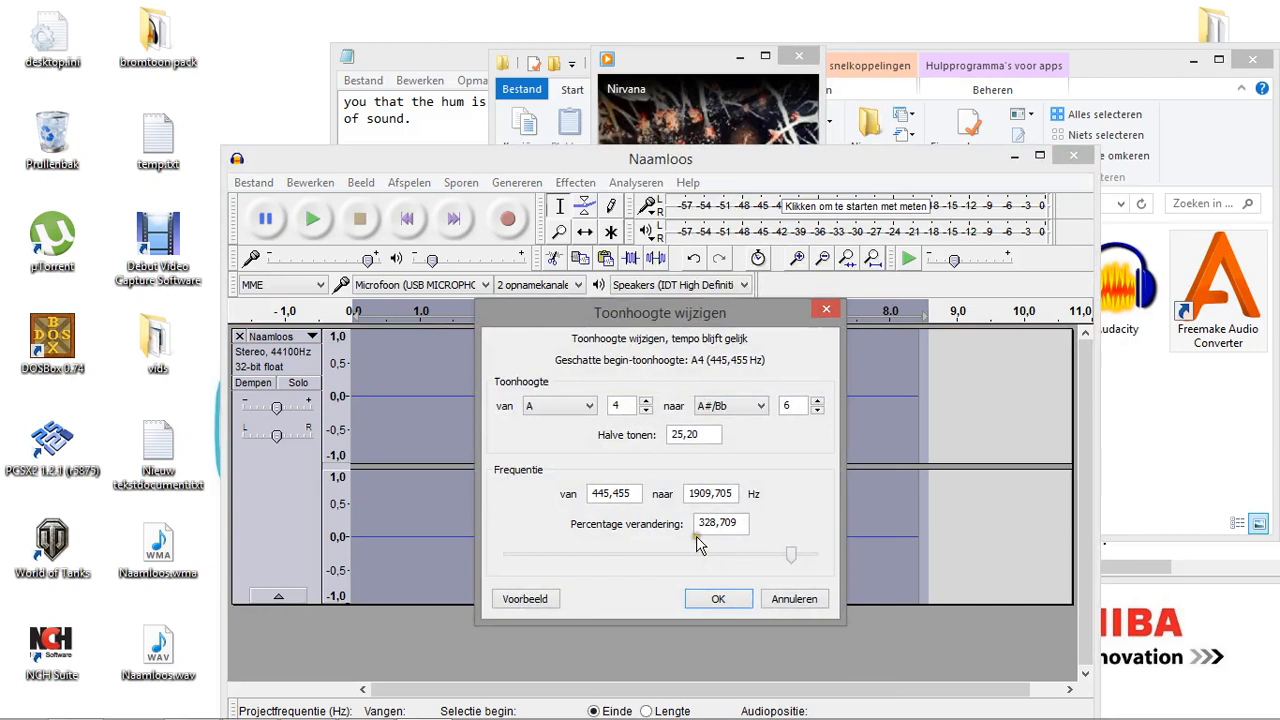
left_click_drag(790, 554, 672, 554)
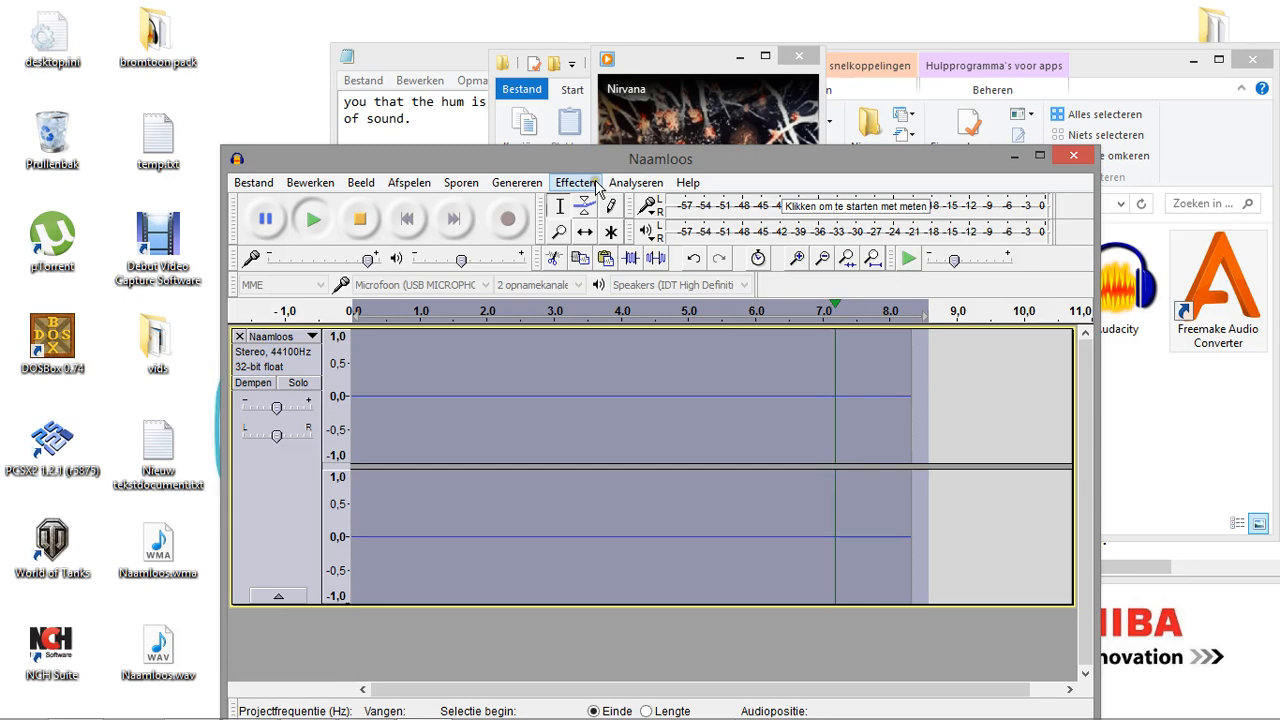
Amplify the pitch-shifted hum by 50 dB and play it back.
left_click(575, 182)
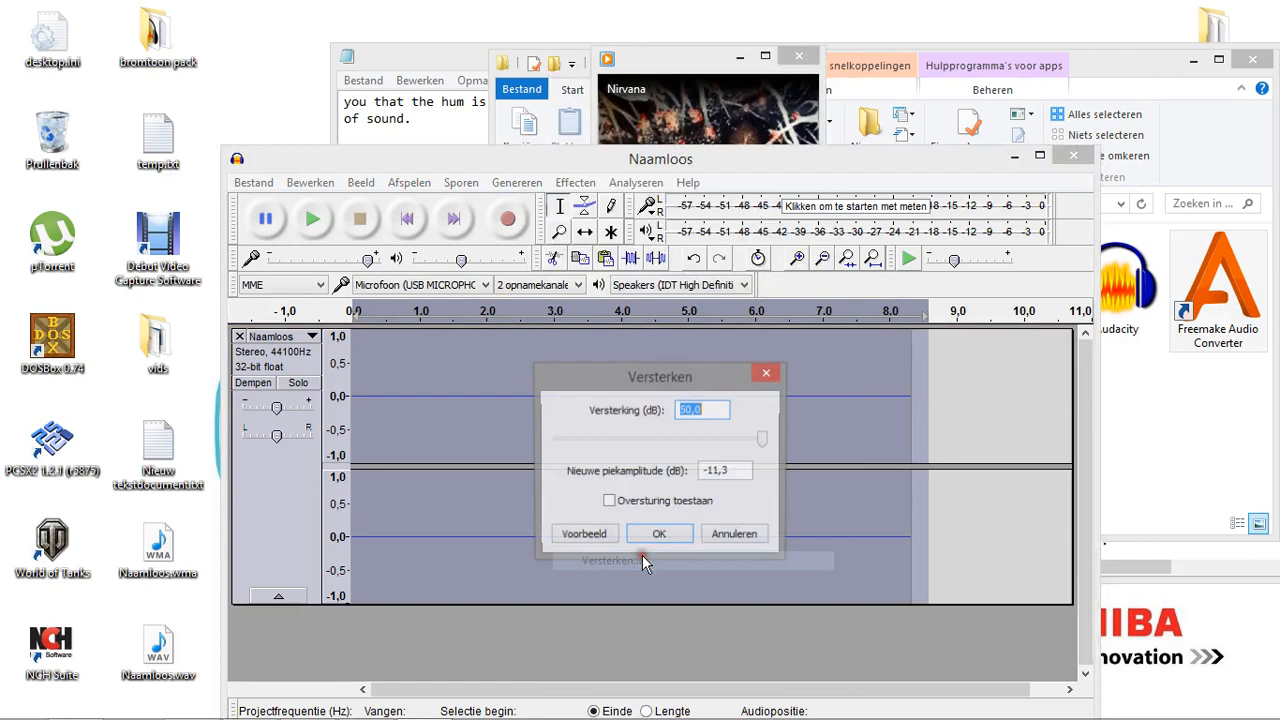
left_click(658, 533)
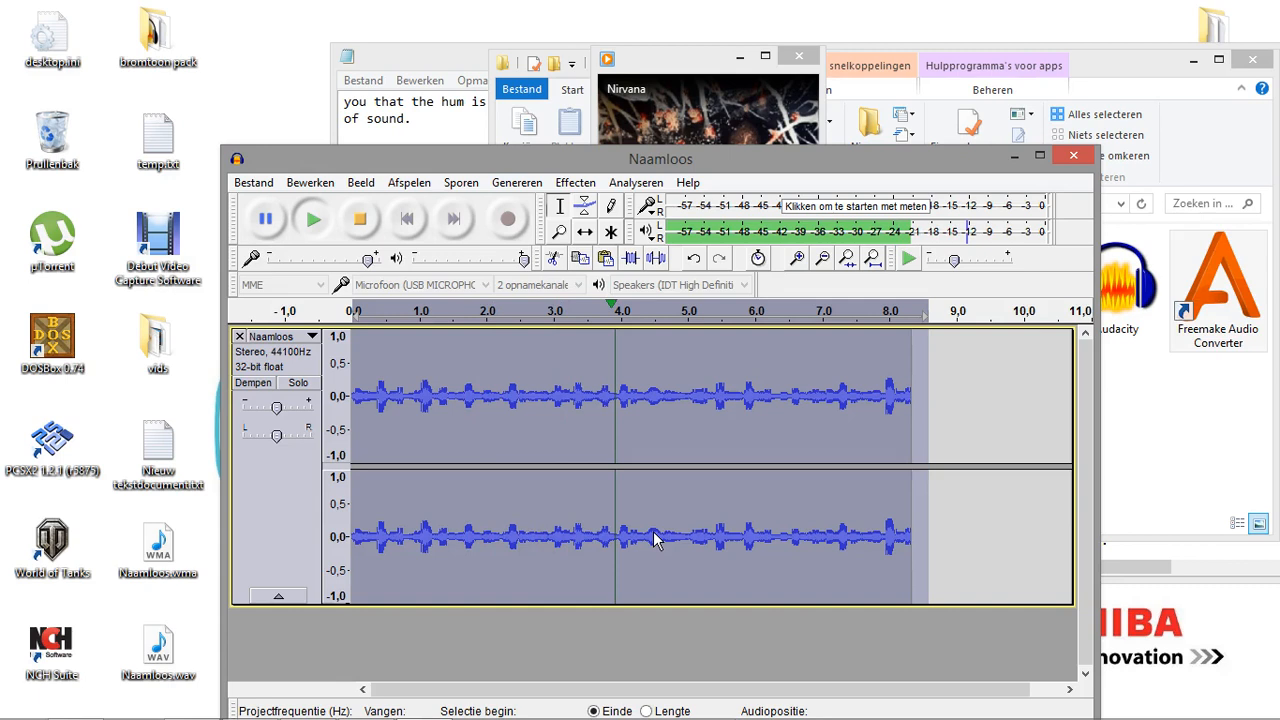
left_click(312, 218)
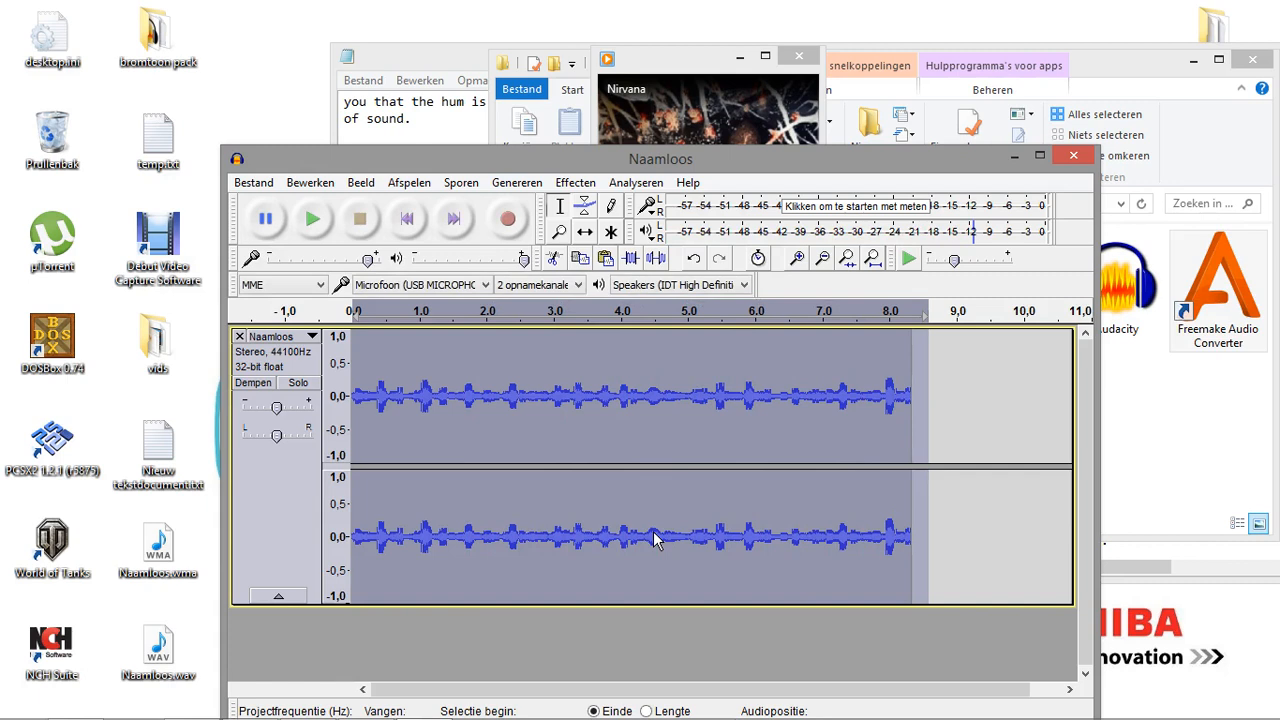